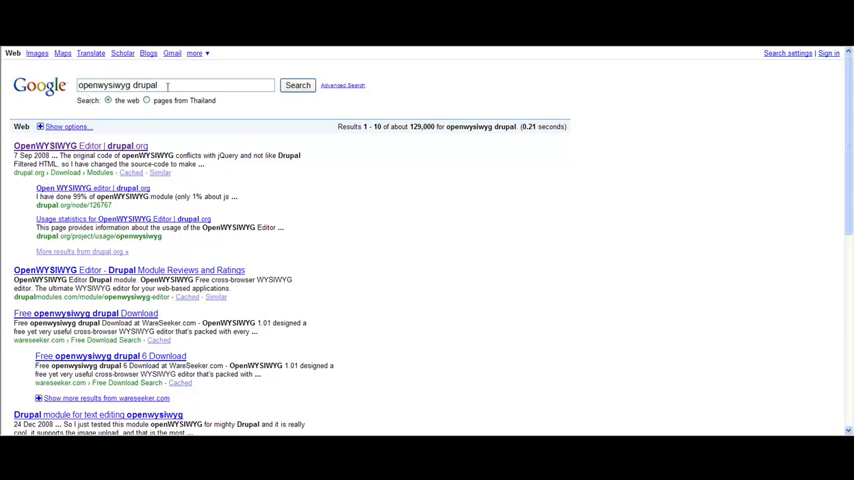
# Rerun the 'openwysiwyg drupal' search and open the 'OpenWYSIWYG Editor | drupal.org' result
pyautogui.click(297, 84)
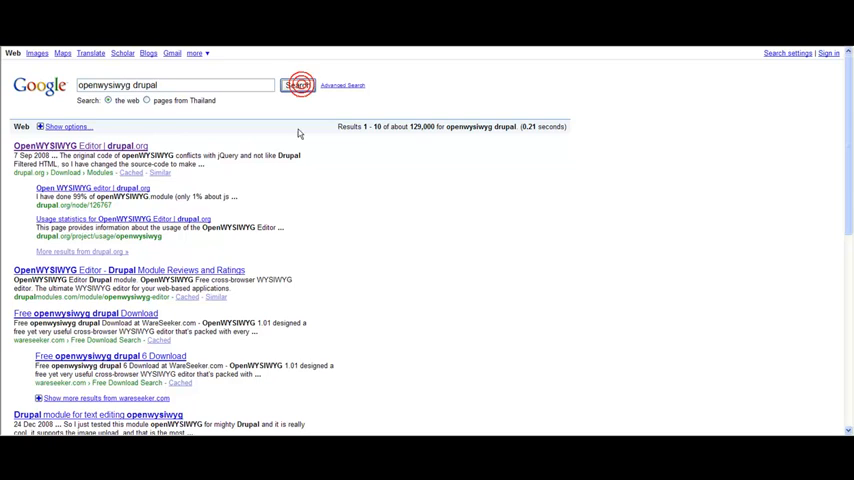
pyautogui.click(297, 84)
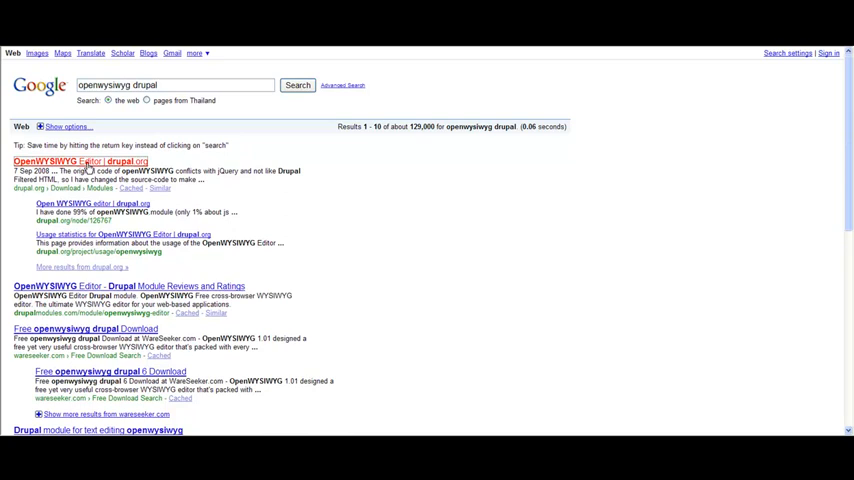
pyautogui.click(80, 161)
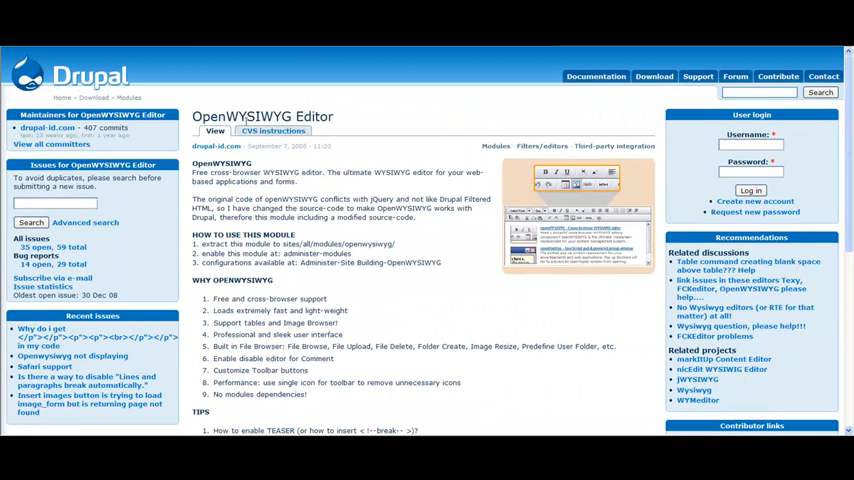
pyautogui.moveTo(378, 243)
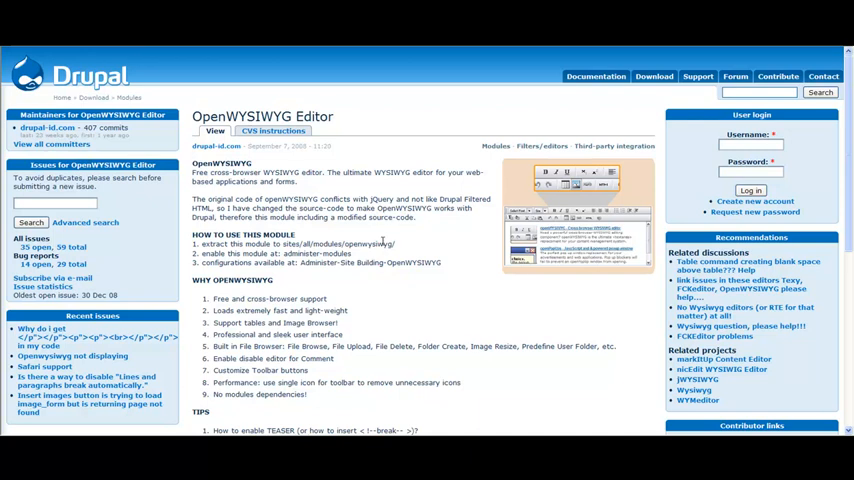
pyautogui.scroll(-3)
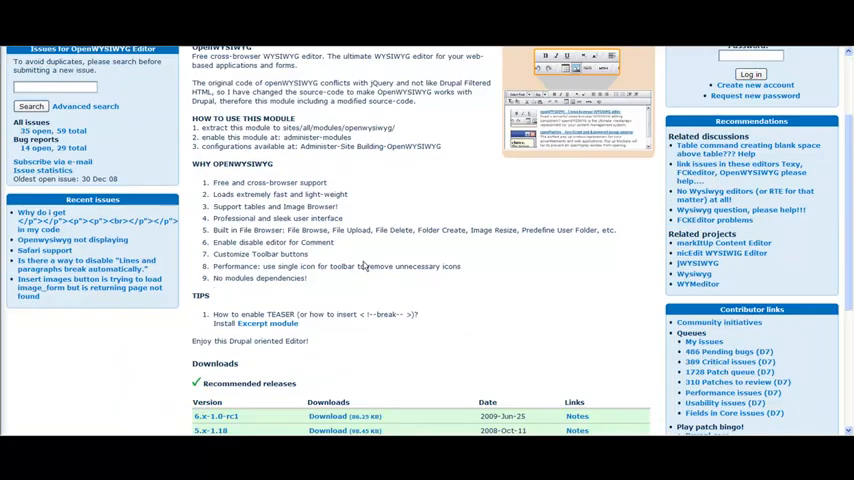
pyautogui.scroll(3)
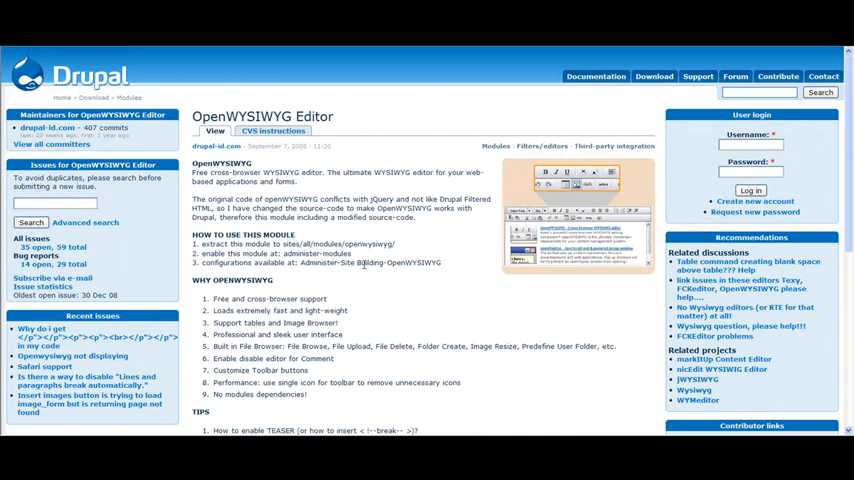
pyautogui.scroll(-3)
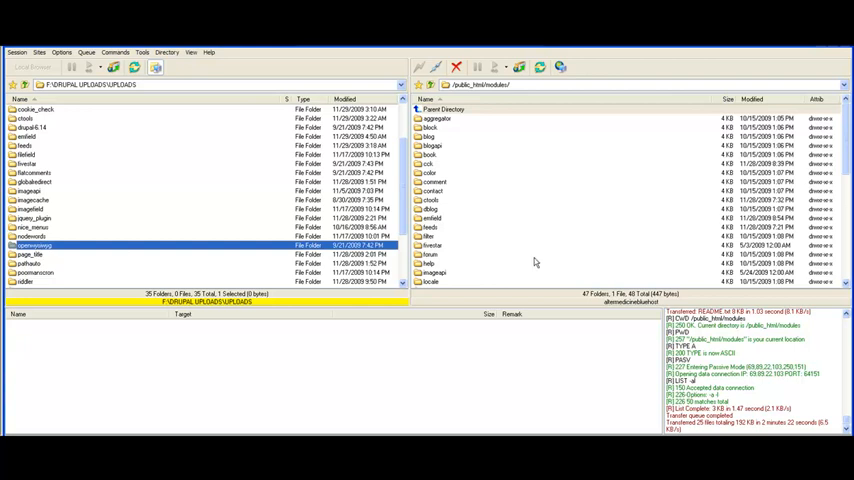
pyautogui.scroll(-3)
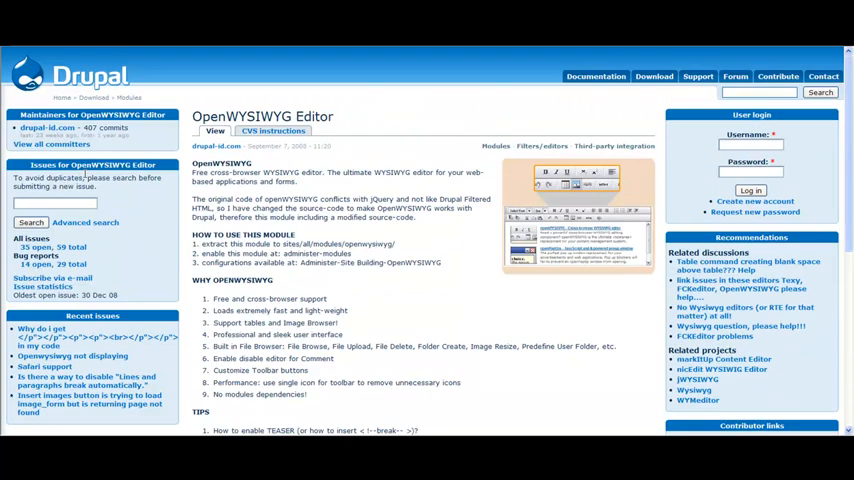
pyautogui.moveTo(140, 65)
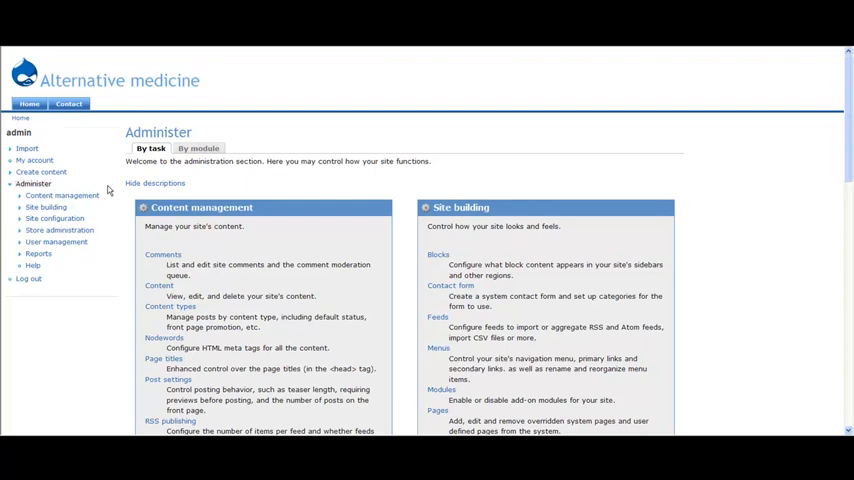
# Open Modules under Site building and scroll to the enabled OpenWYSIWYG entry under Easy Module
pyautogui.scroll(-3)
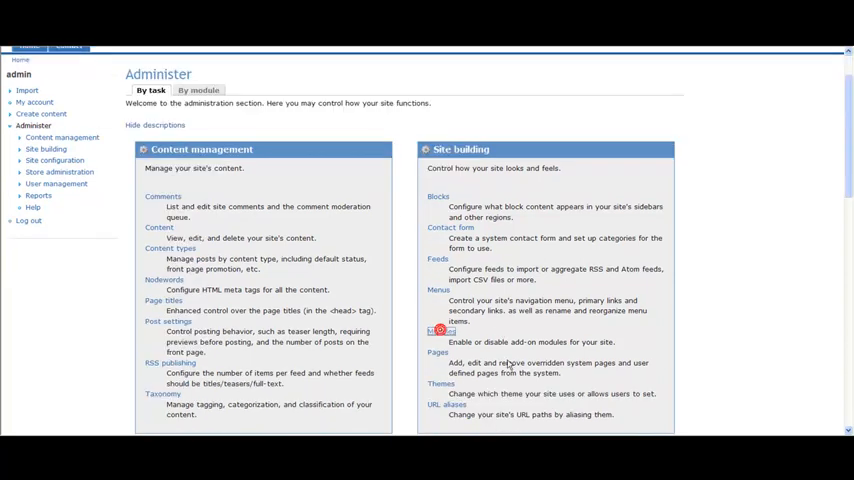
pyautogui.click(438, 331)
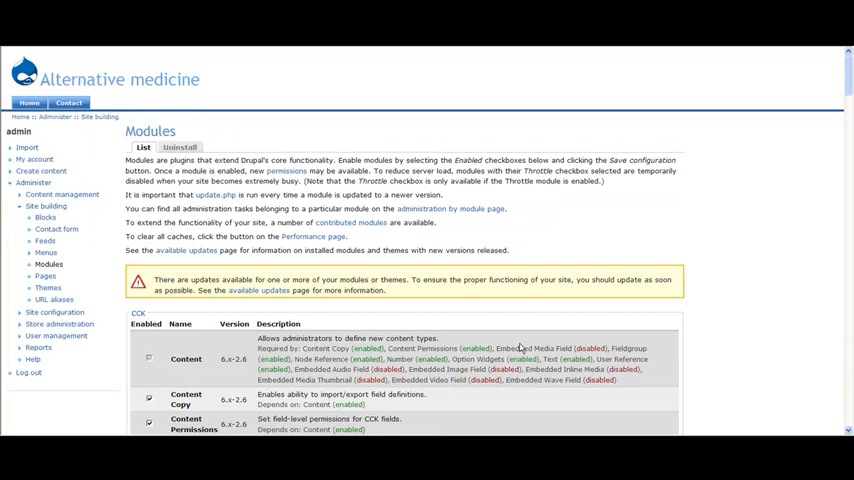
pyautogui.scroll(-3)
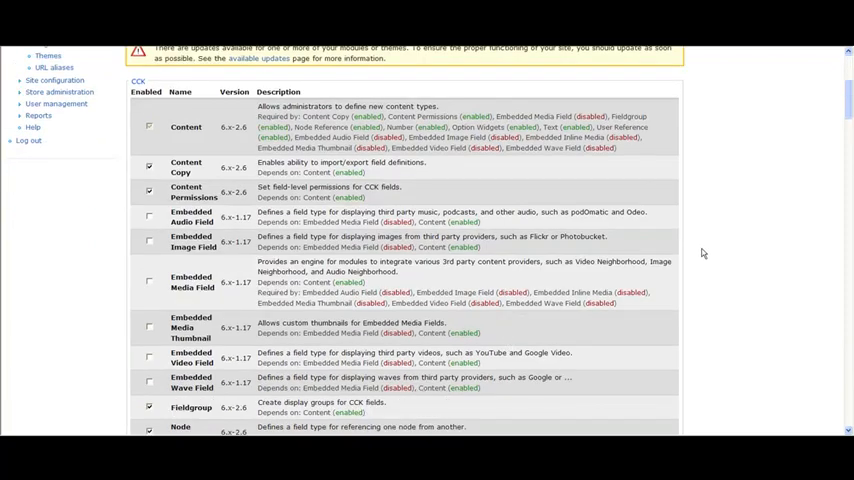
pyautogui.scroll(-3)
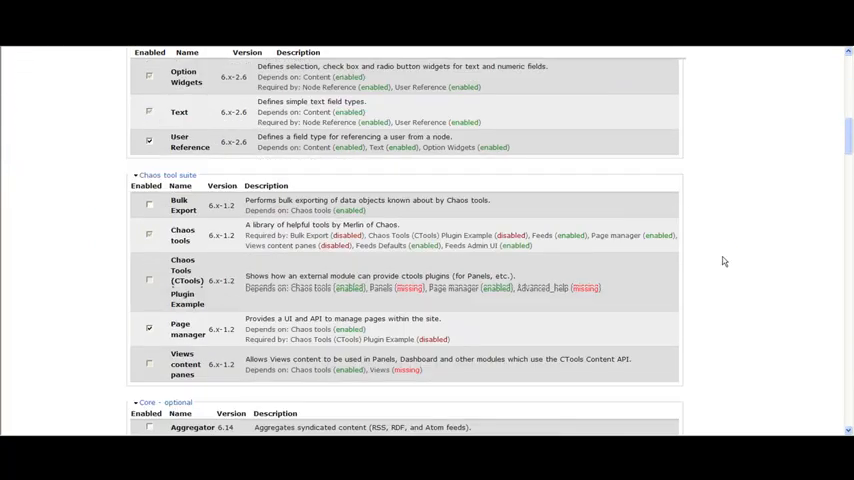
pyautogui.scroll(-3)
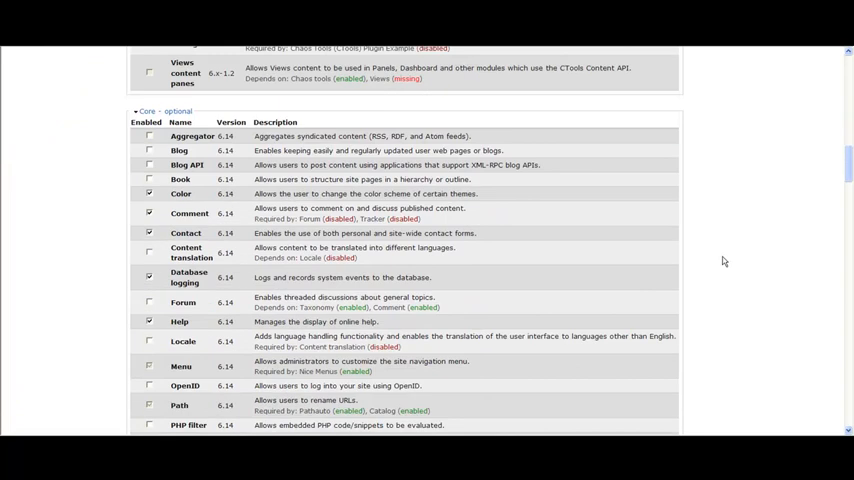
pyautogui.scroll(-3)
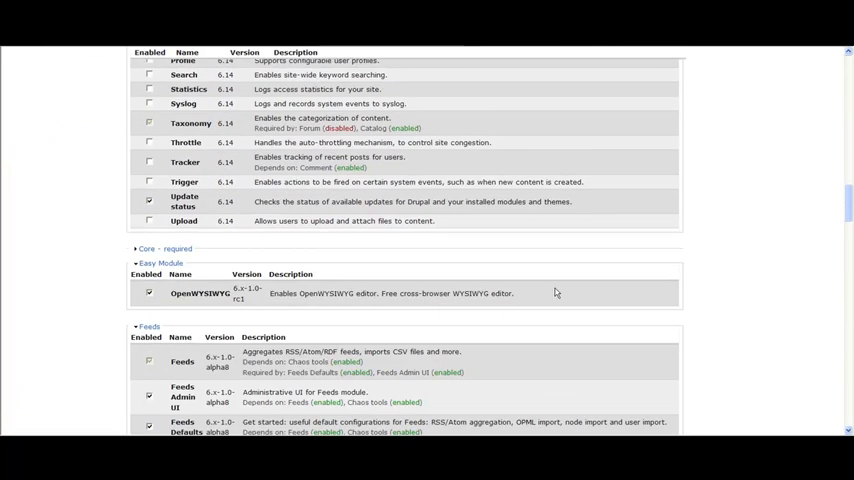
pyautogui.scroll(-3)
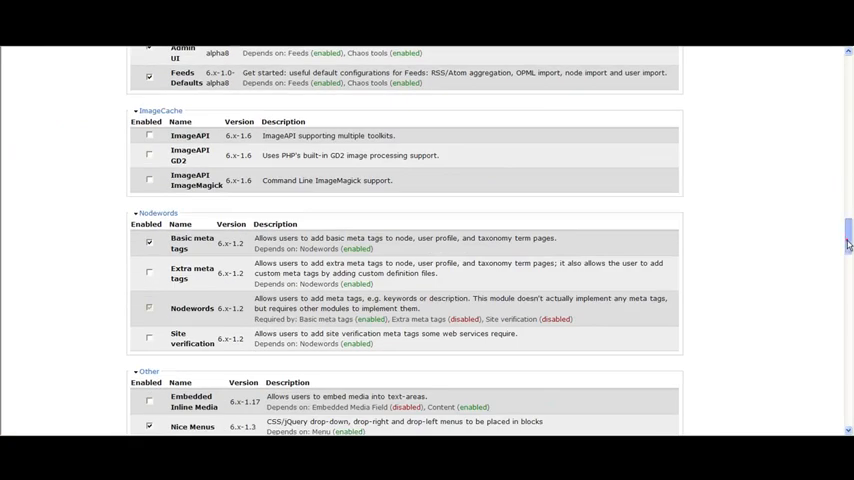
pyautogui.scroll(-3)
pyautogui.write('open')
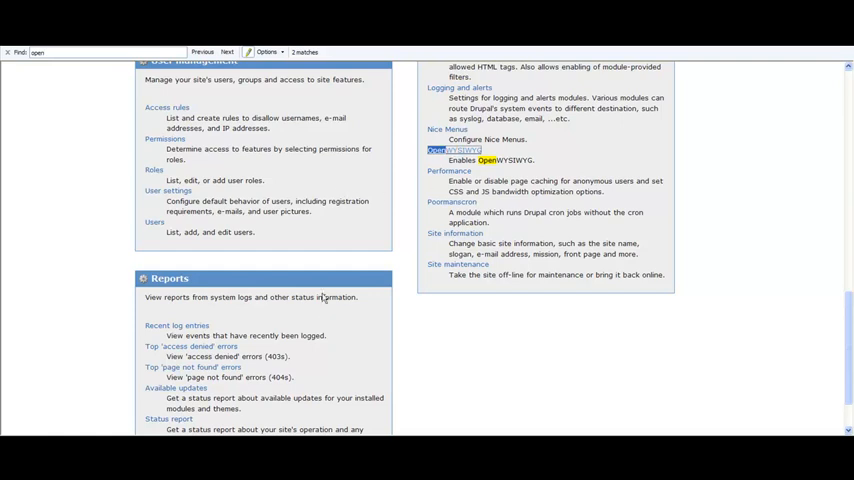
# Open OpenWYSIWYG under Site configuration and review width, height, stylesheet and toolbar settings
pyautogui.click(442, 149)
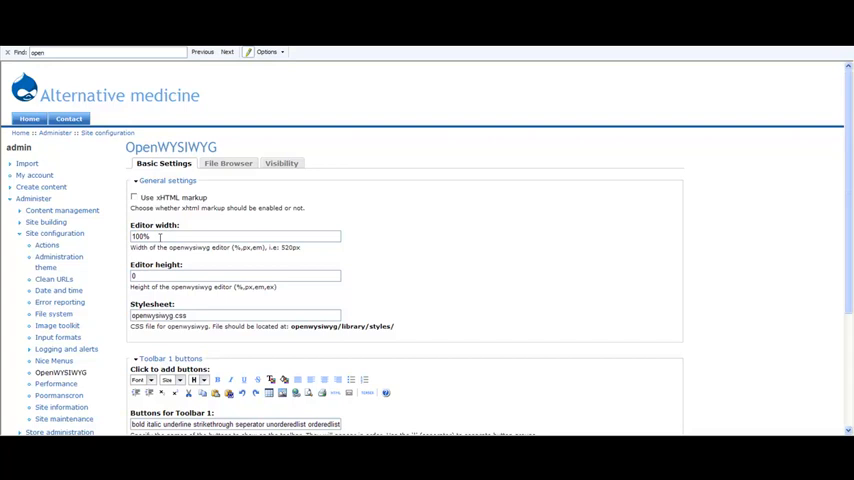
pyautogui.scroll(-3)
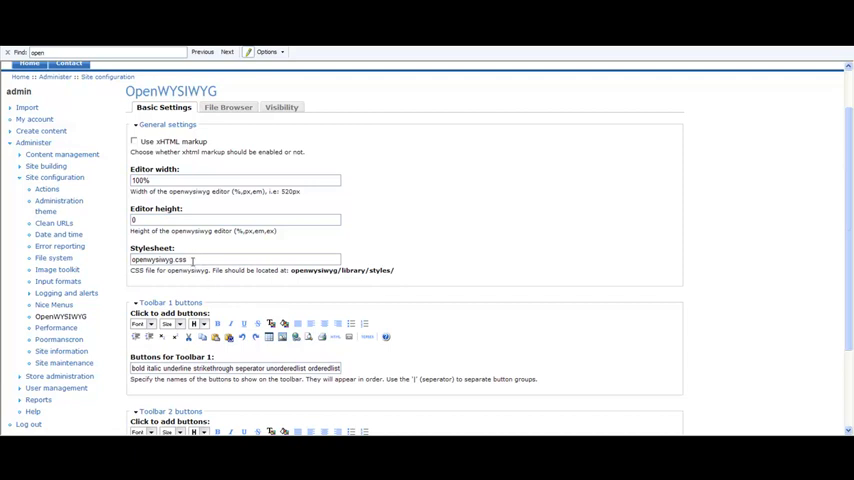
pyautogui.scroll(-3)
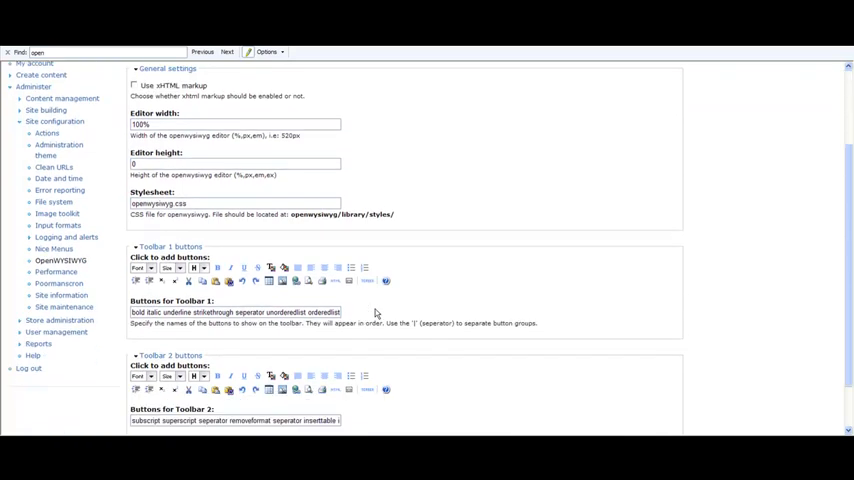
pyautogui.moveTo(227, 302)
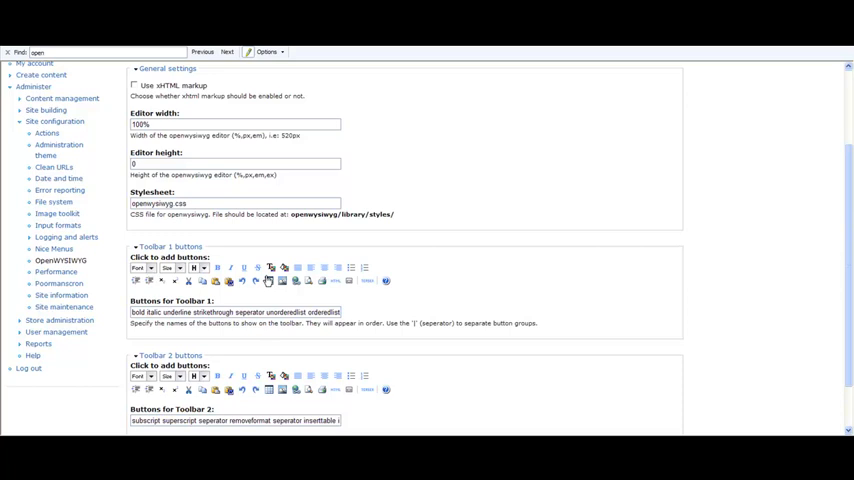
pyautogui.scroll(-3)
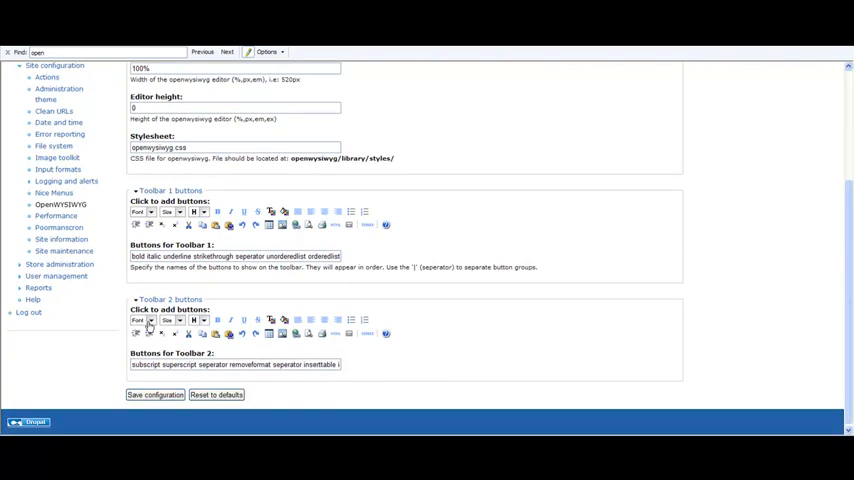
pyautogui.scroll(3)
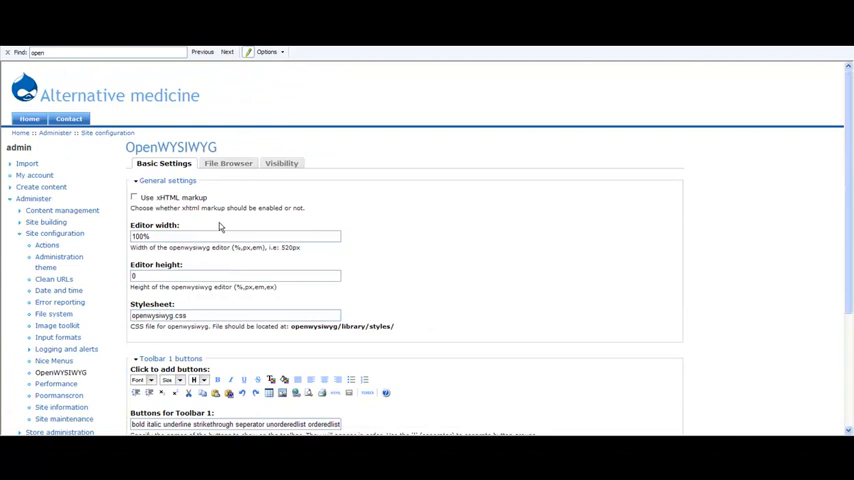
pyautogui.click(227, 163)
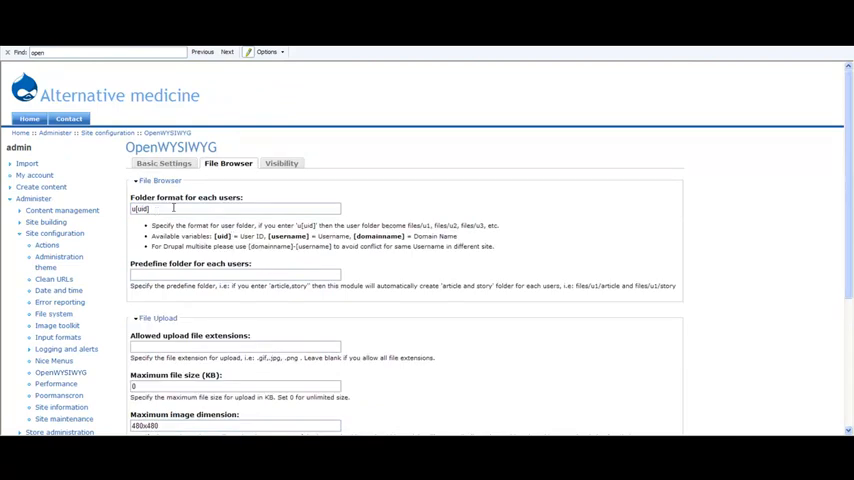
pyautogui.moveTo(230, 330)
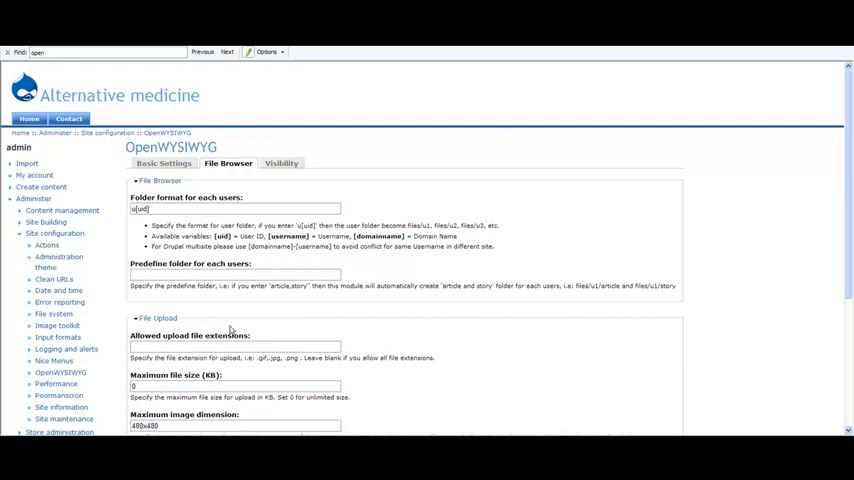
pyautogui.scroll(-3)
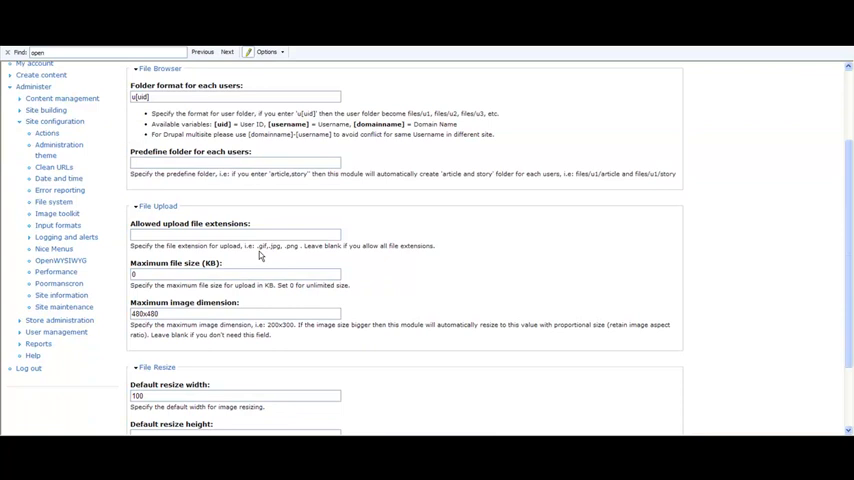
pyautogui.moveTo(270, 253)
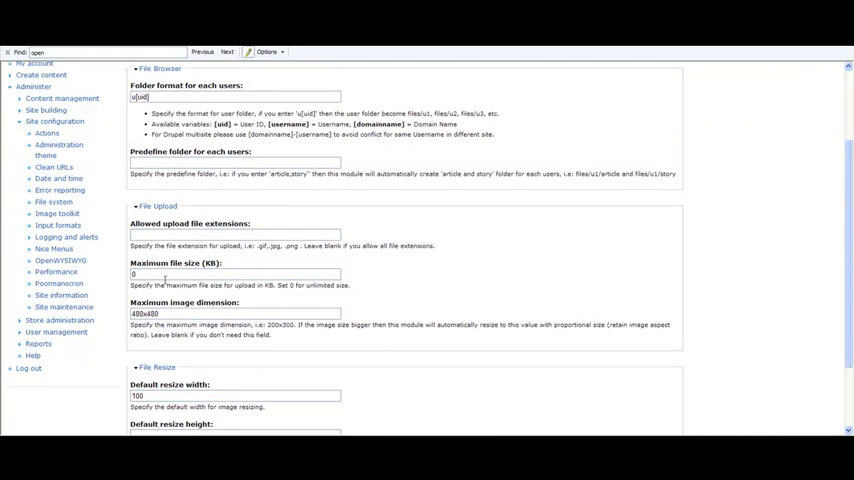
pyautogui.scroll(-3)
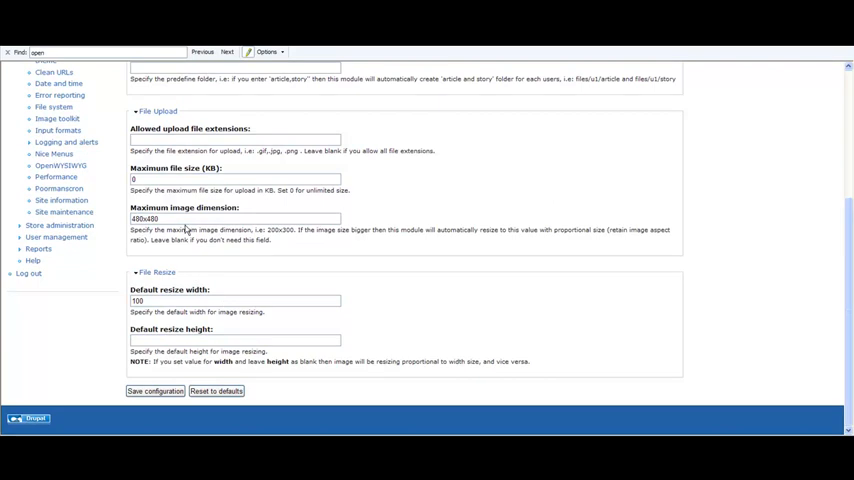
pyautogui.doubleClick(144, 218)
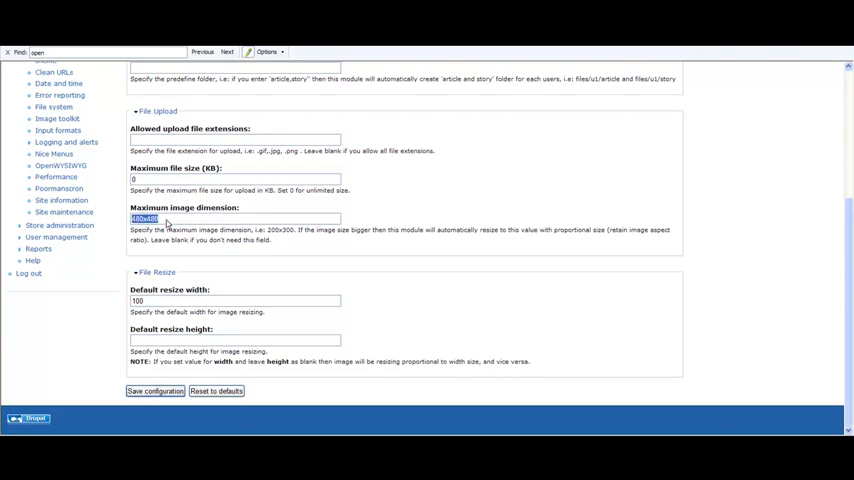
pyautogui.click(167, 219)
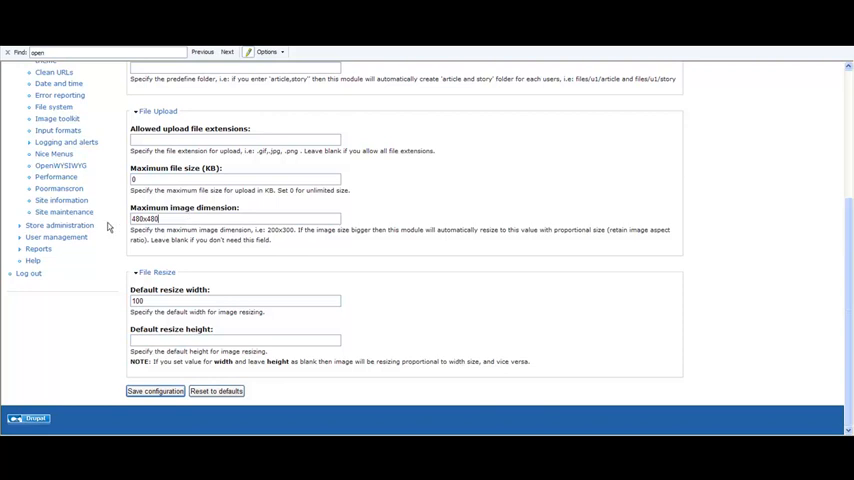
pyautogui.moveTo(160, 220)
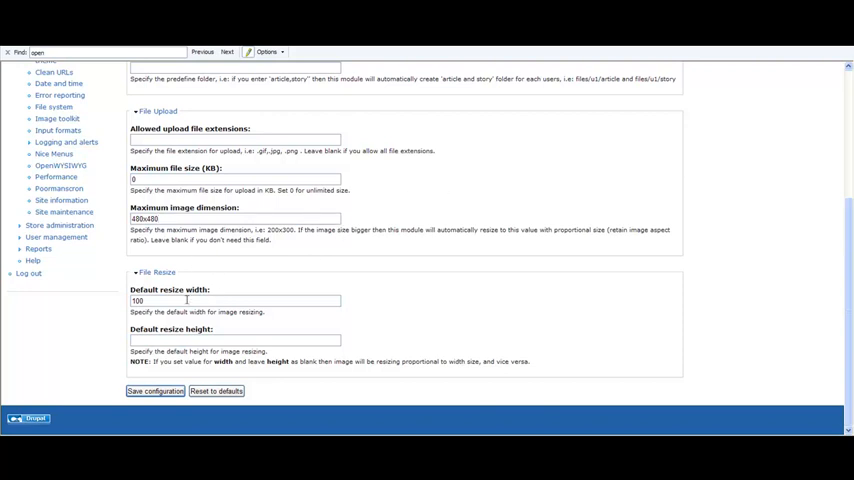
pyautogui.moveTo(115, 332)
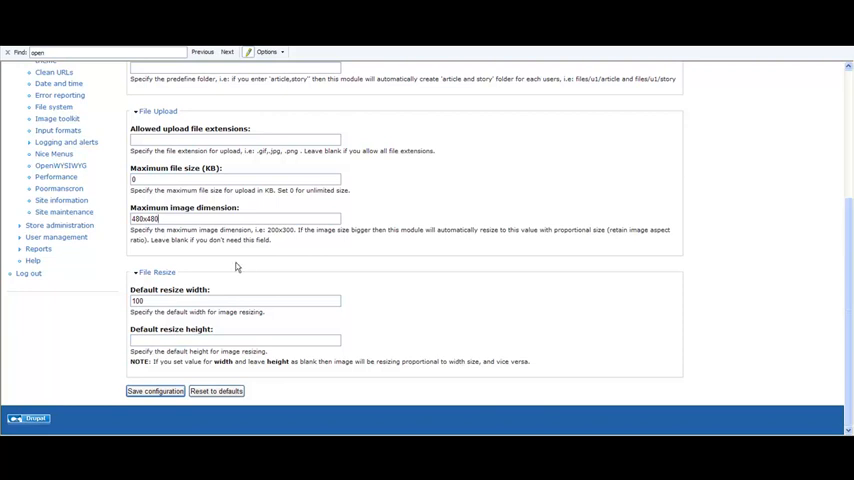
pyautogui.moveTo(102, 340)
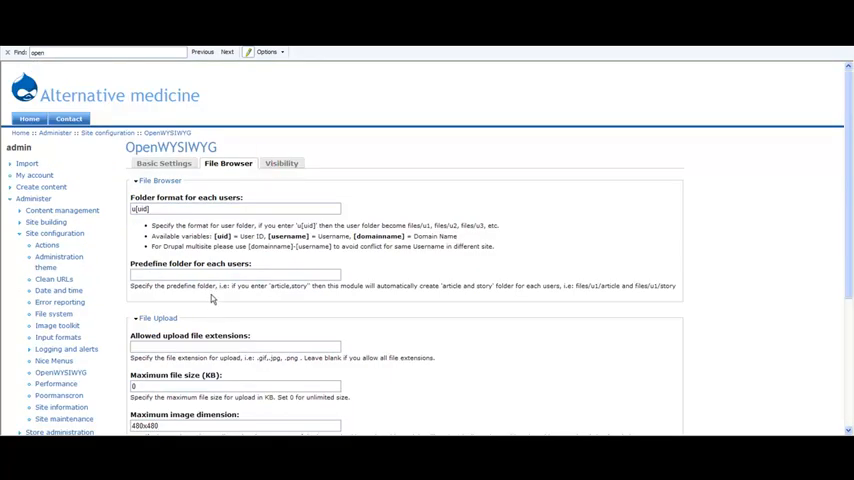
# Under Visibility, add 'story' alongside 'page' in Content type and save the configuration
pyautogui.click(281, 163)
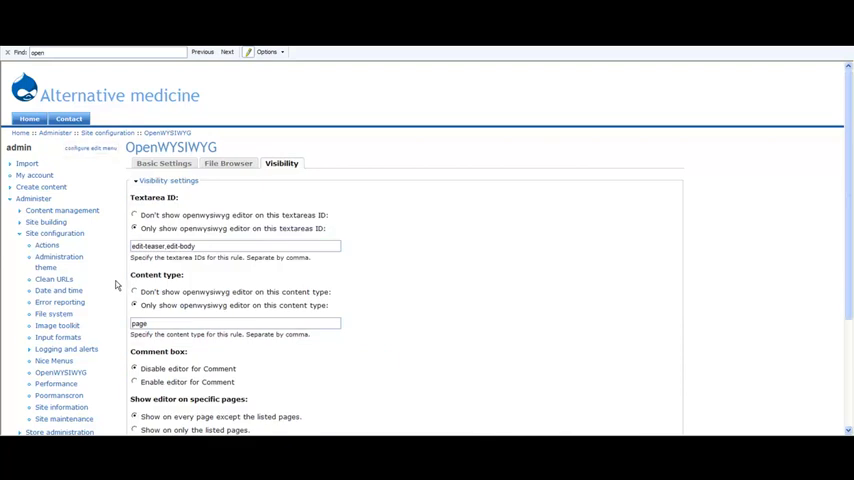
pyautogui.scroll(-3)
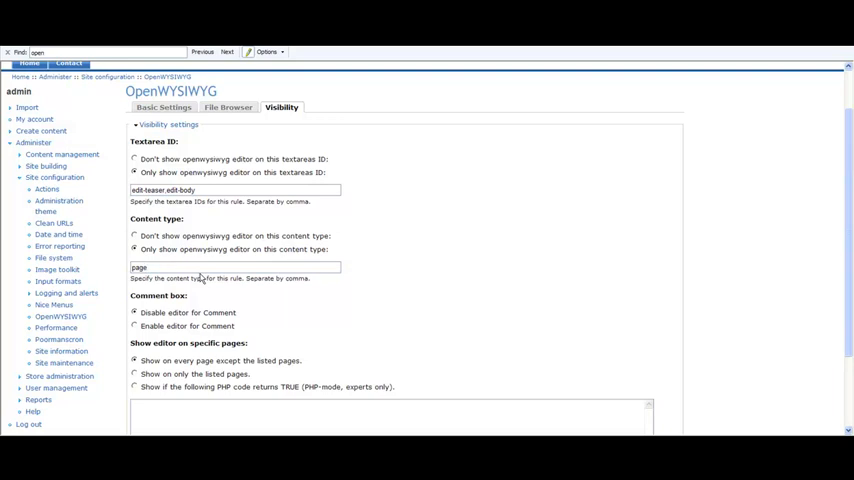
pyautogui.write('.')
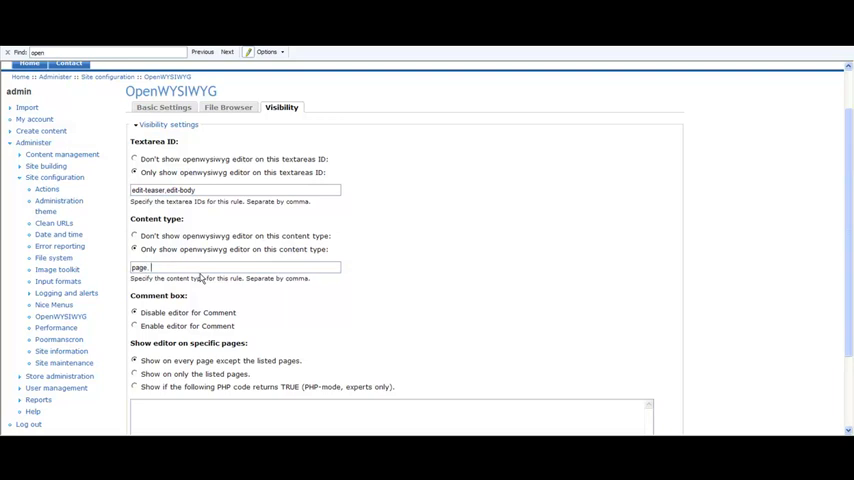
pyautogui.write('story')
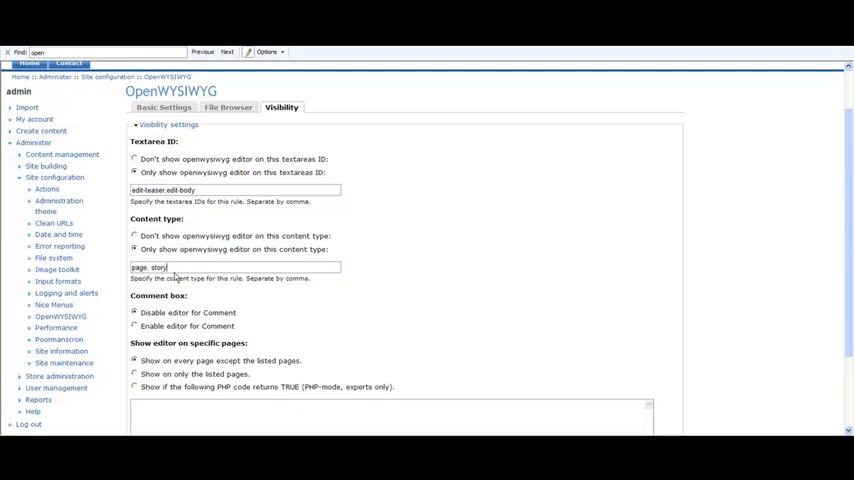
pyautogui.moveTo(270, 305)
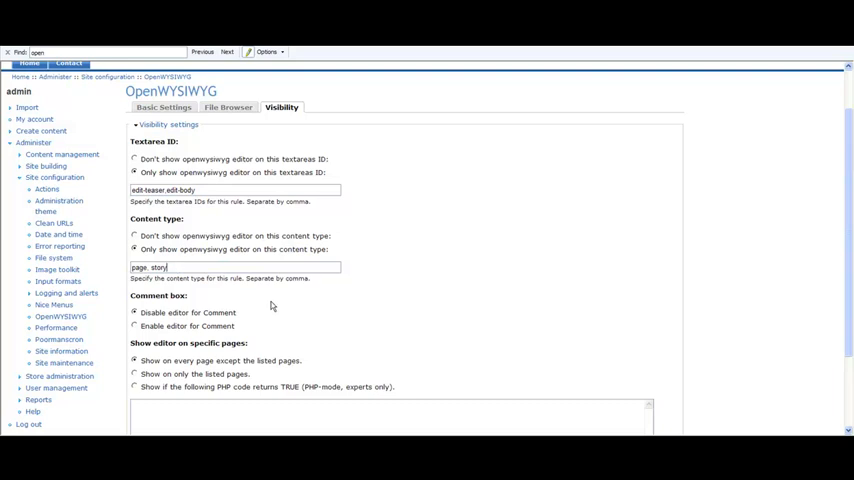
pyautogui.scroll(-3)
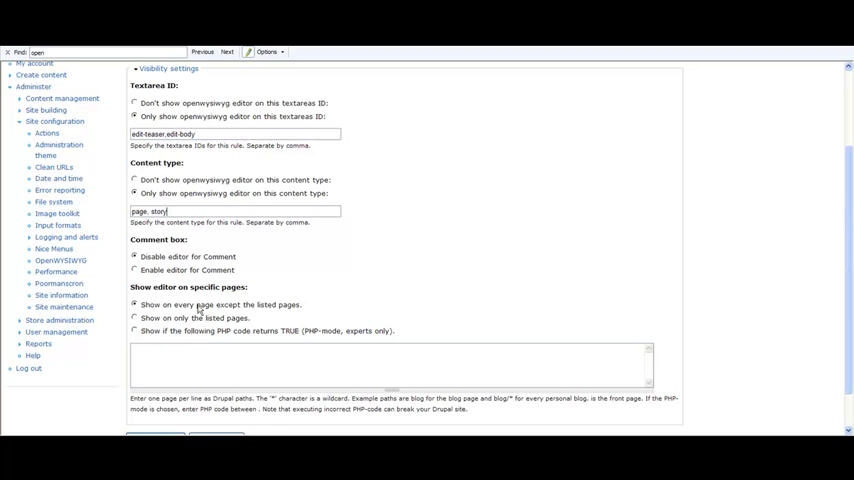
pyautogui.scroll(-3)
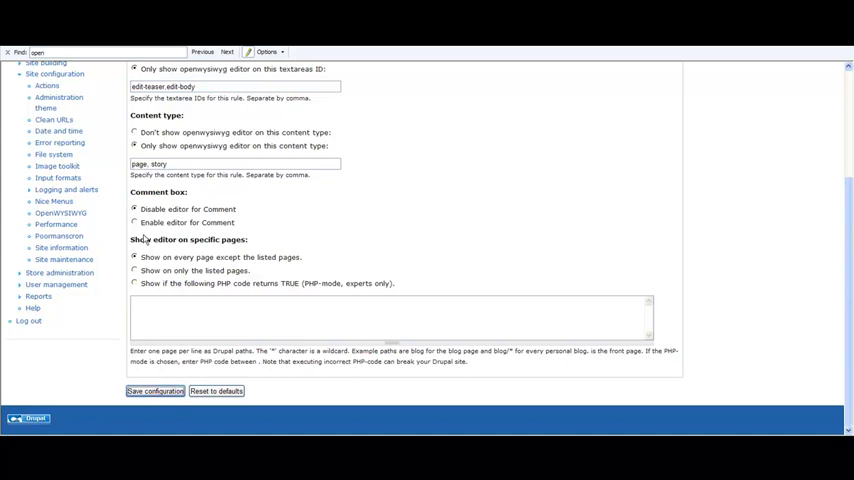
pyautogui.click(155, 390)
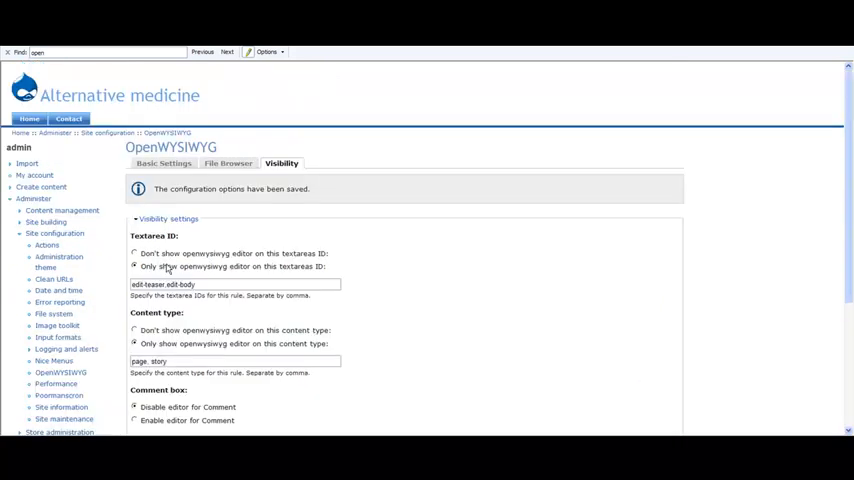
pyautogui.moveTo(376, 310)
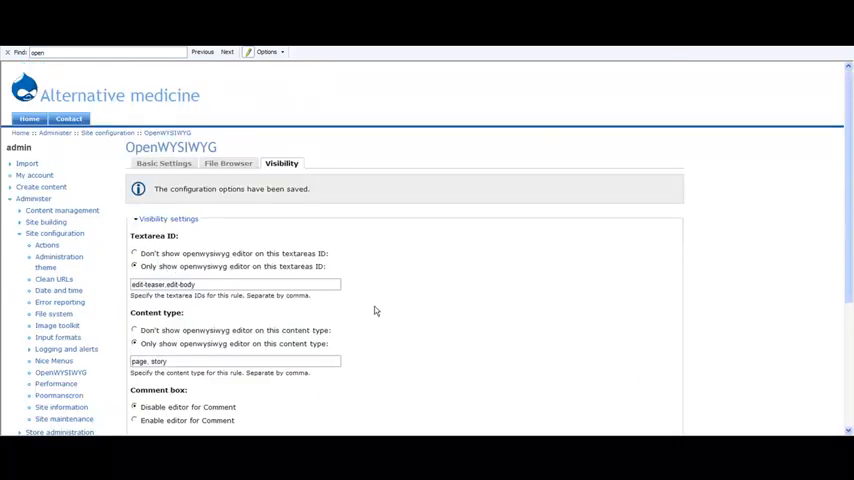
pyautogui.scroll(-3)
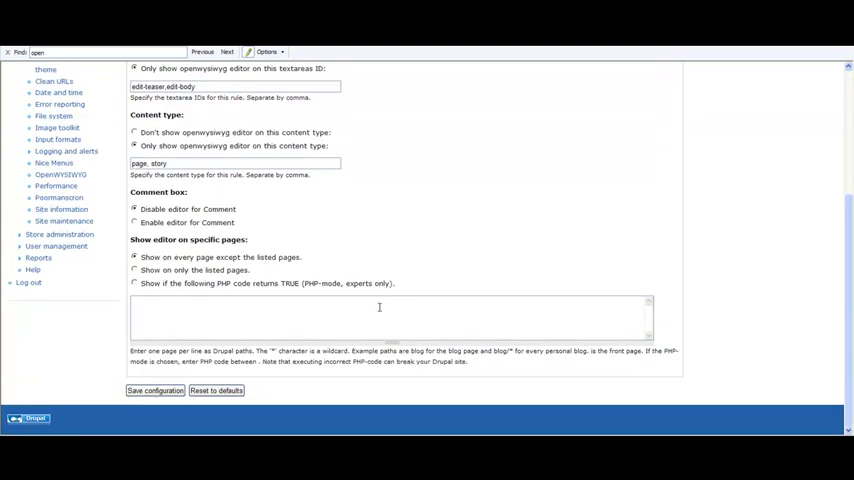
# Open the 'test title' story page
pyautogui.click(154, 390)
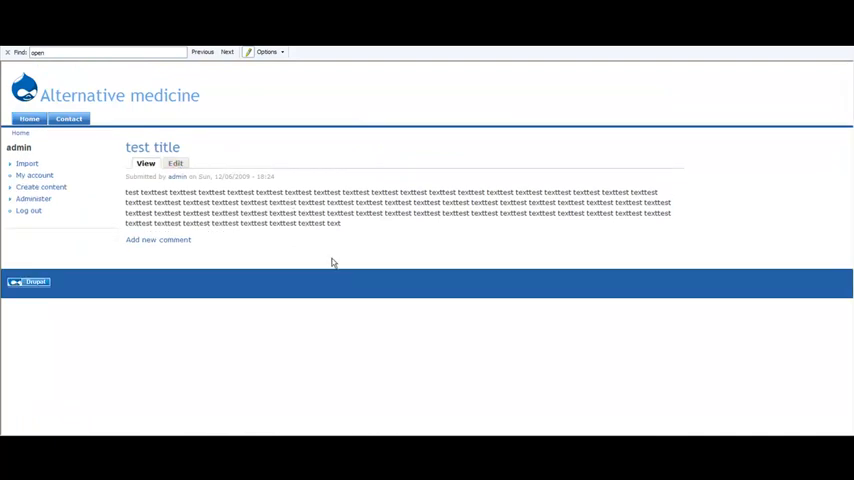
pyautogui.moveTo(271, 258)
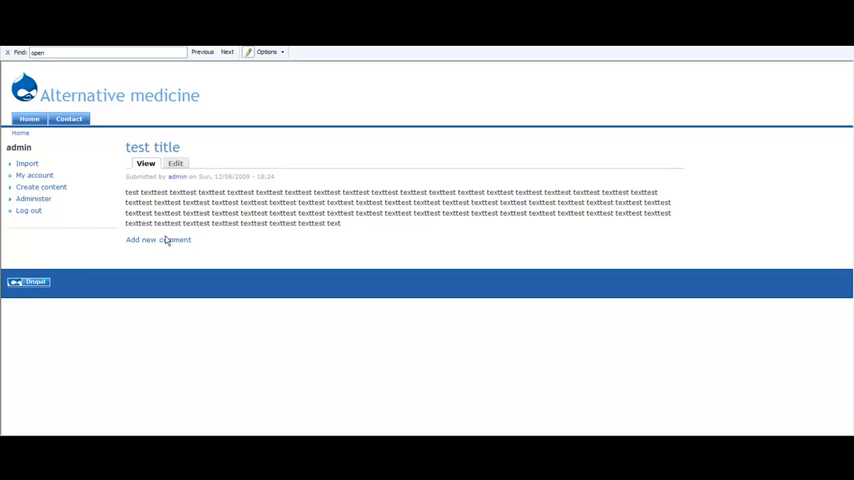
pyautogui.moveTo(183, 249)
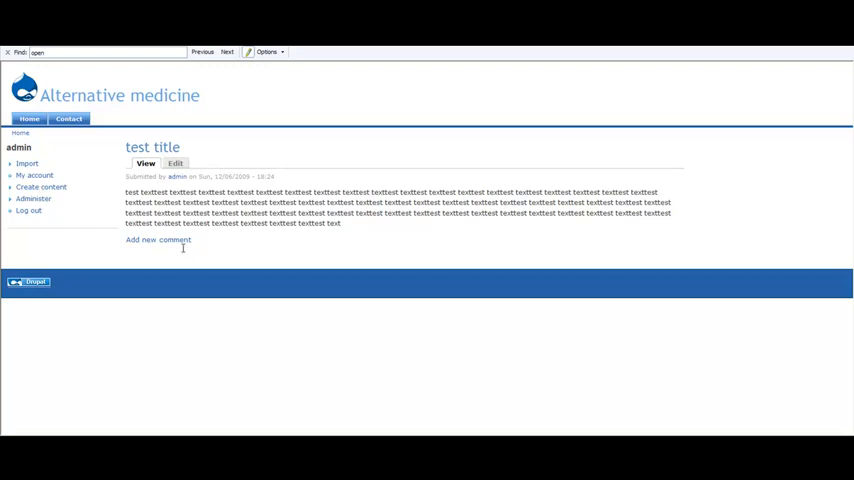
# Open the Edit tab of the 'test title' story
pyautogui.click(175, 164)
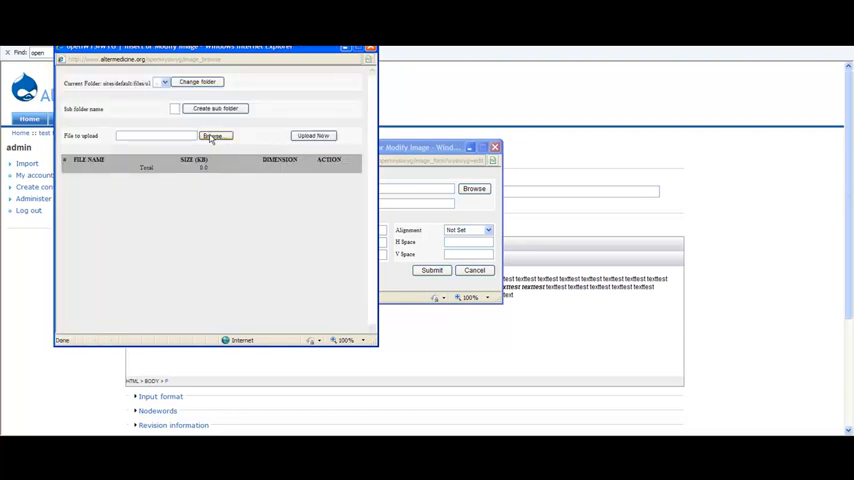
# Choose the intro JPEG from the CAMTASIA VIDEOS folder in the file picker
pyautogui.click(213, 136)
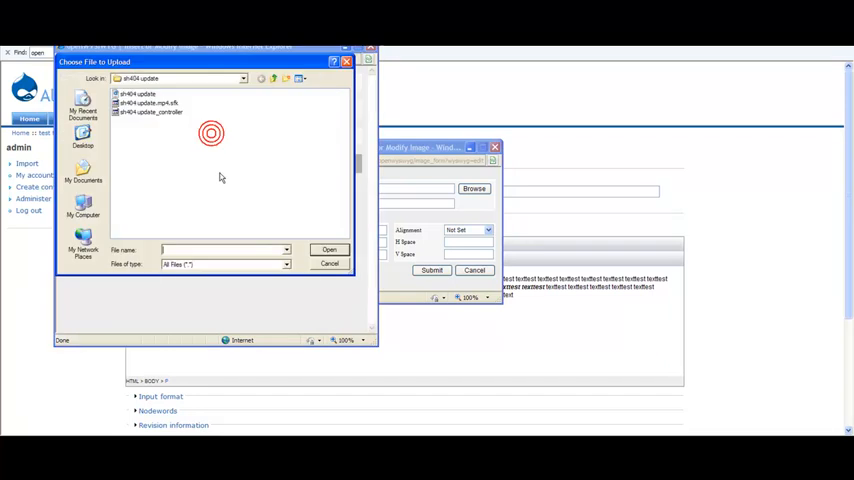
pyautogui.click(272, 79)
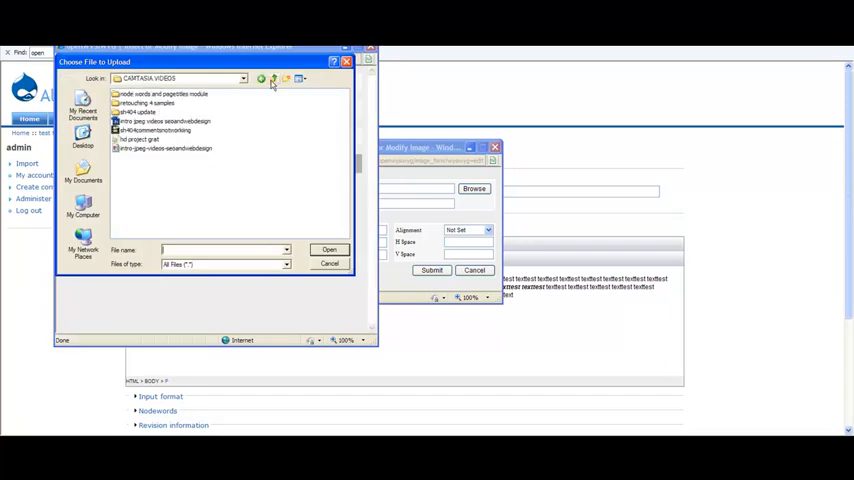
pyautogui.moveTo(162, 150)
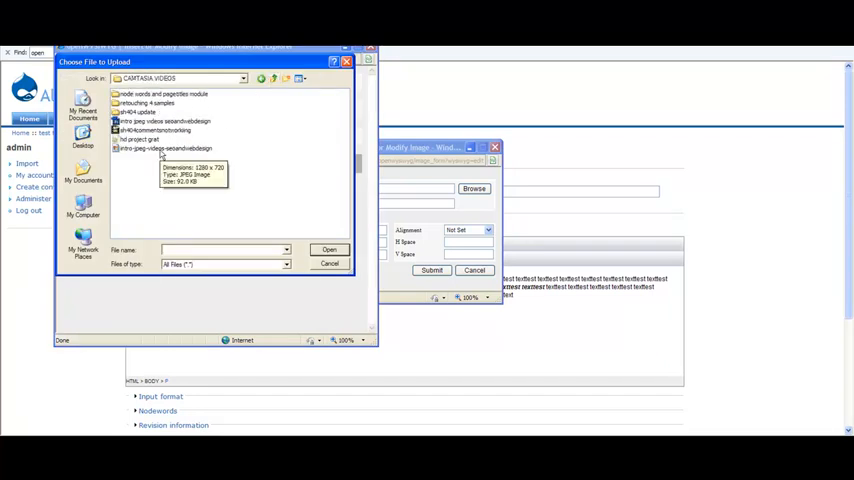
pyautogui.click(329, 249)
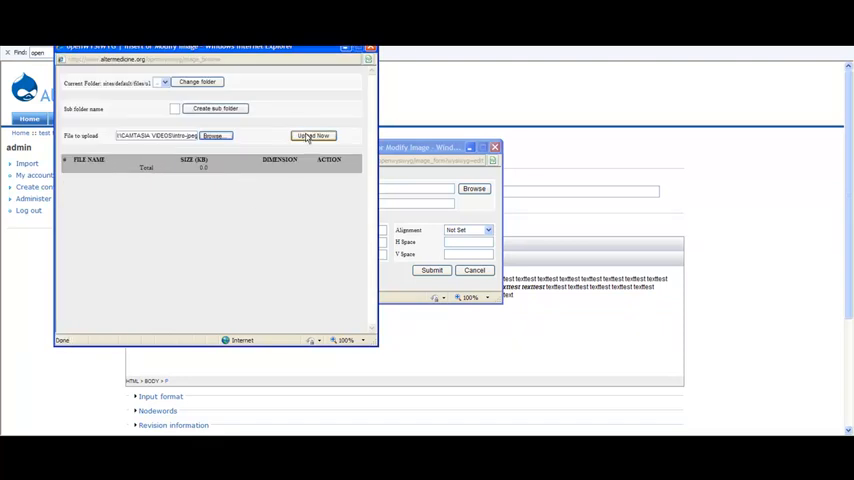
# Upload the intro JPEG so it appears in the file list at 480x270, 9.6 KB
pyautogui.click(313, 135)
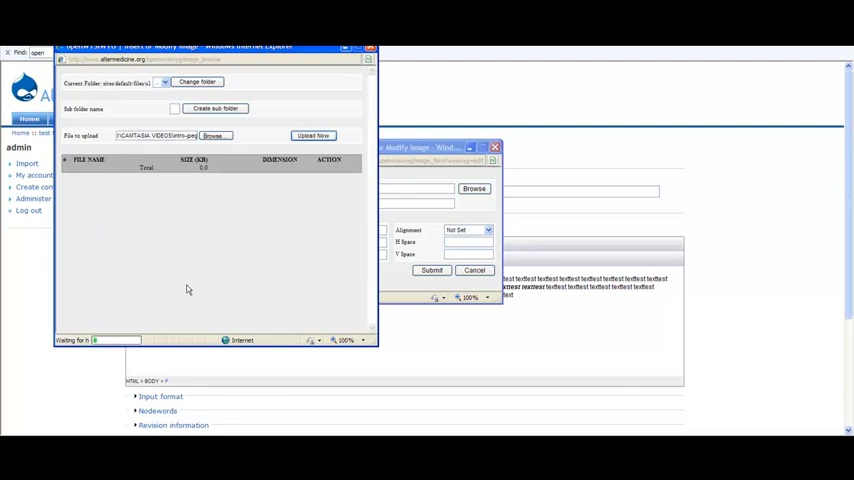
pyautogui.moveTo(172, 292)
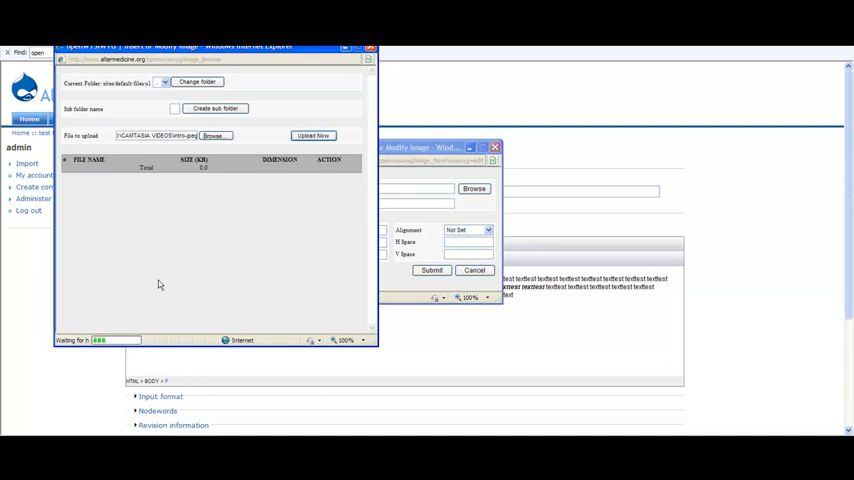
pyautogui.moveTo(163, 281)
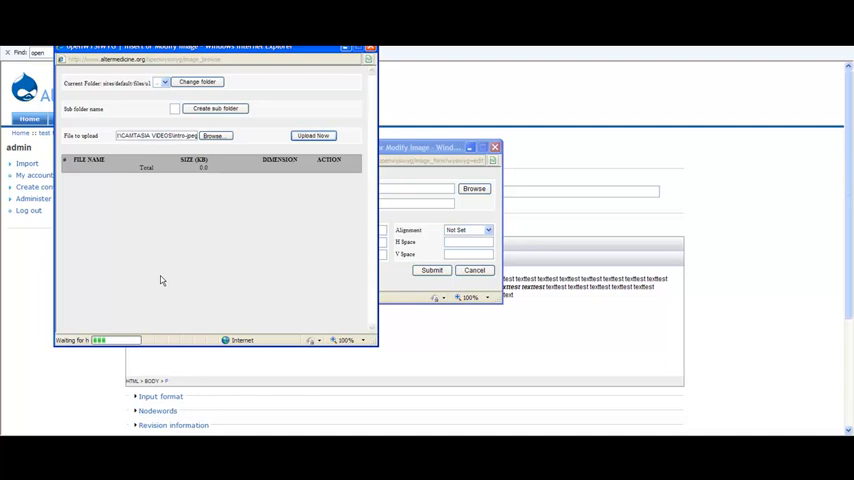
pyautogui.moveTo(163, 272)
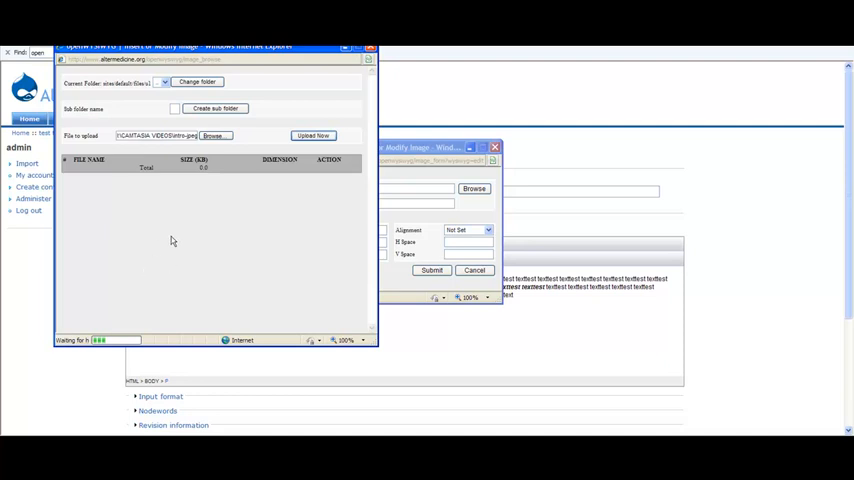
pyautogui.moveTo(202, 265)
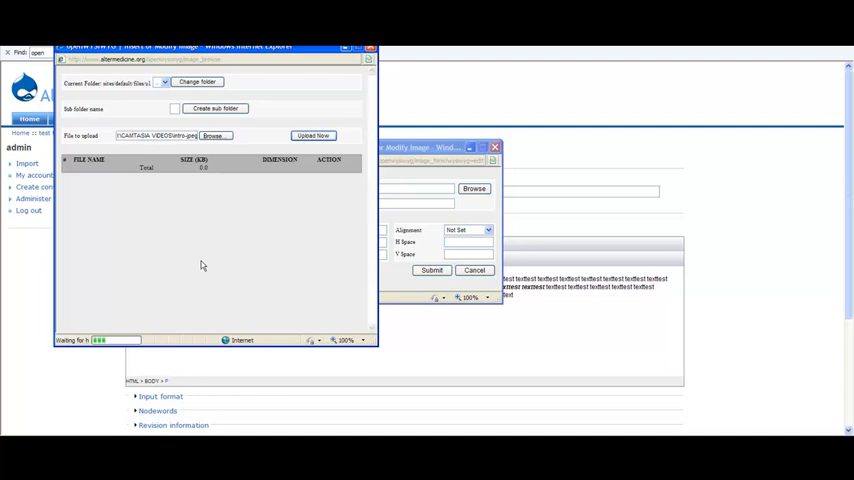
pyautogui.moveTo(203, 264)
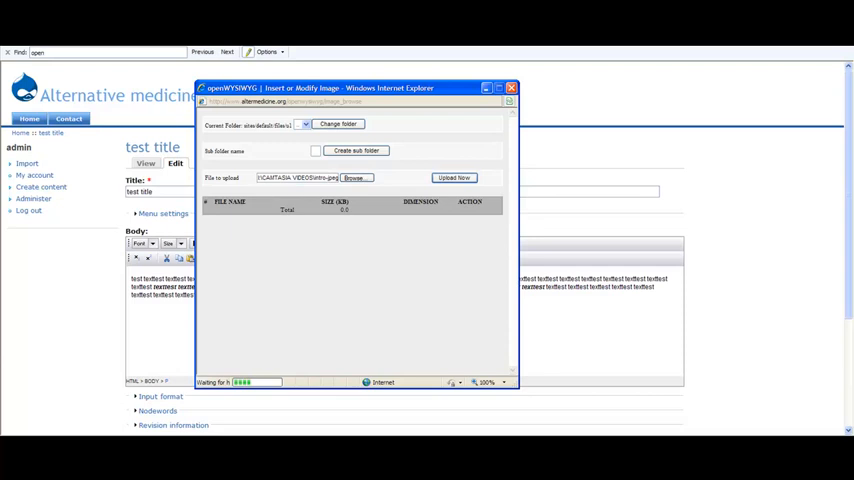
pyautogui.moveTo(501, 401)
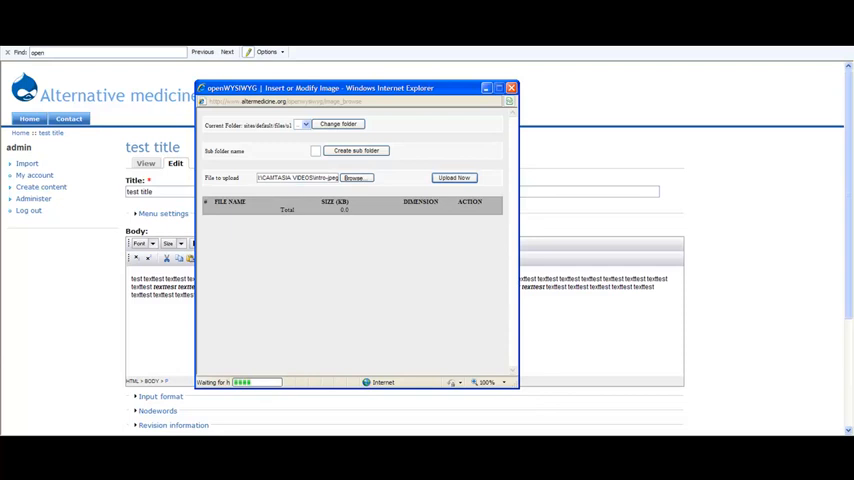
pyautogui.moveTo(316, 351)
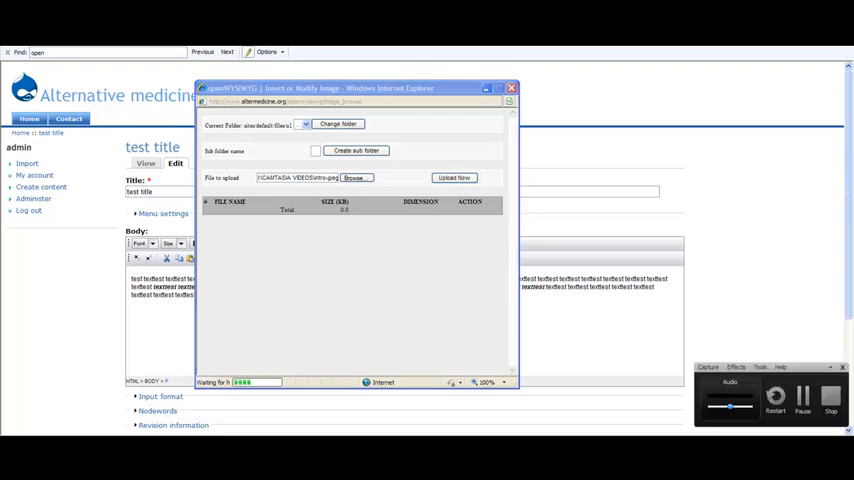
pyautogui.click(453, 177)
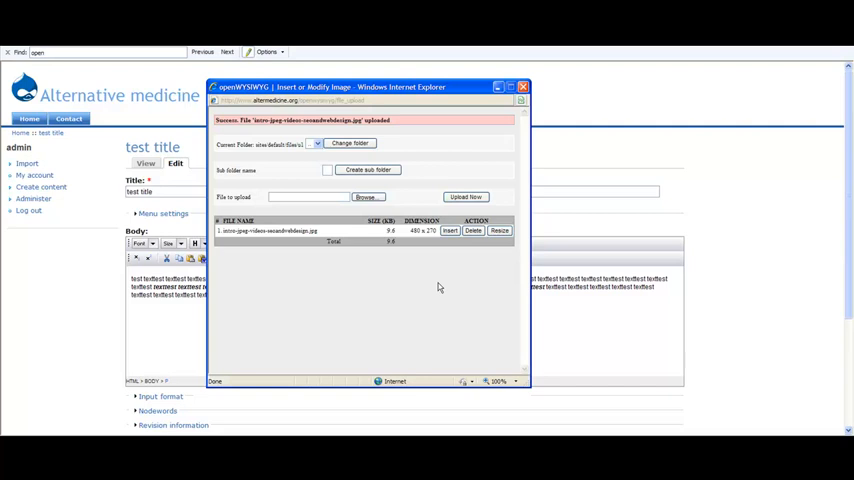
# Insert the uploaded intro JPEG into the story body with alt text 'test image'
pyautogui.moveTo(360, 87); pyautogui.dragTo(270, 122)
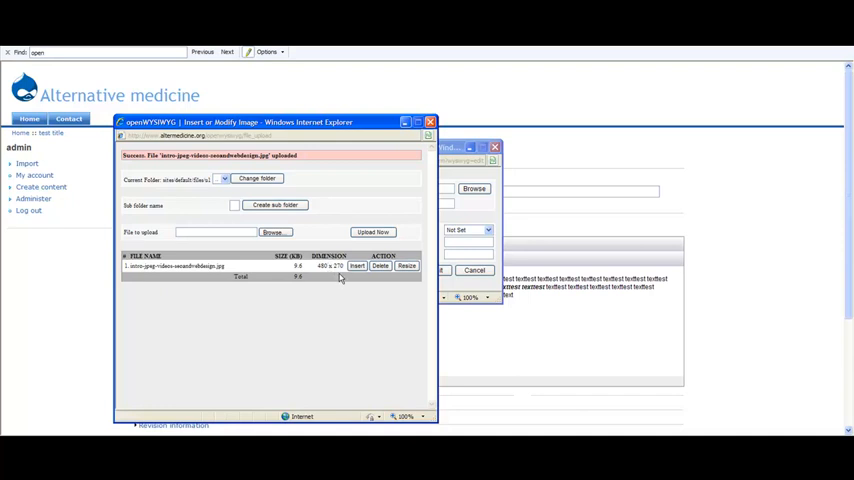
pyautogui.moveTo(343, 279)
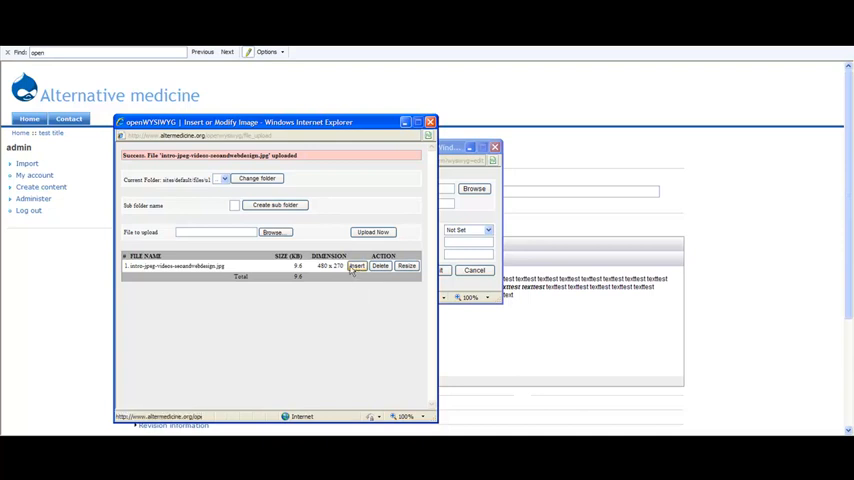
pyautogui.click(356, 266)
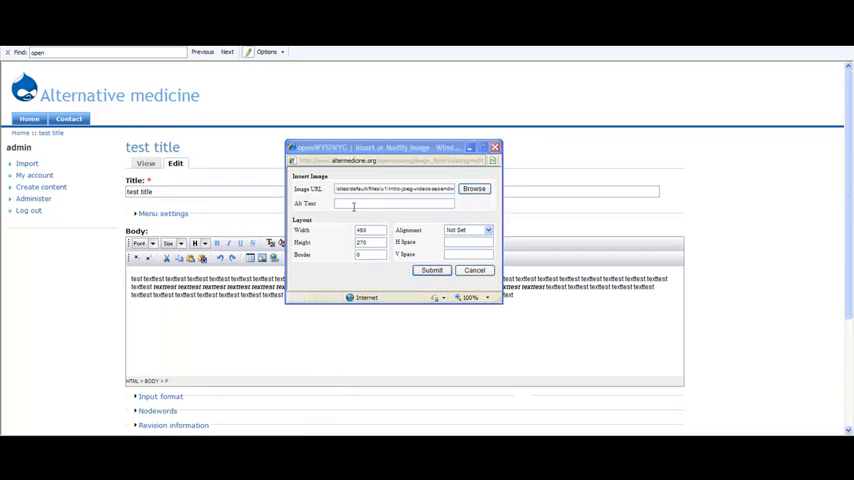
pyautogui.write('test image')
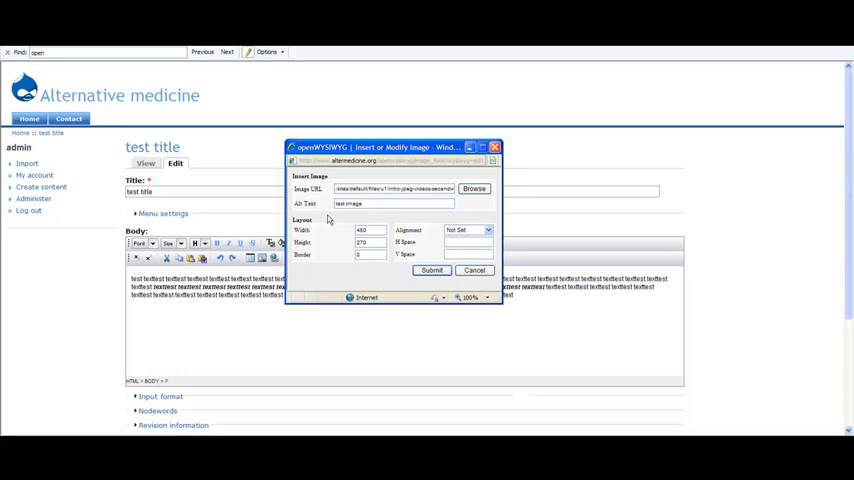
pyautogui.click(431, 270)
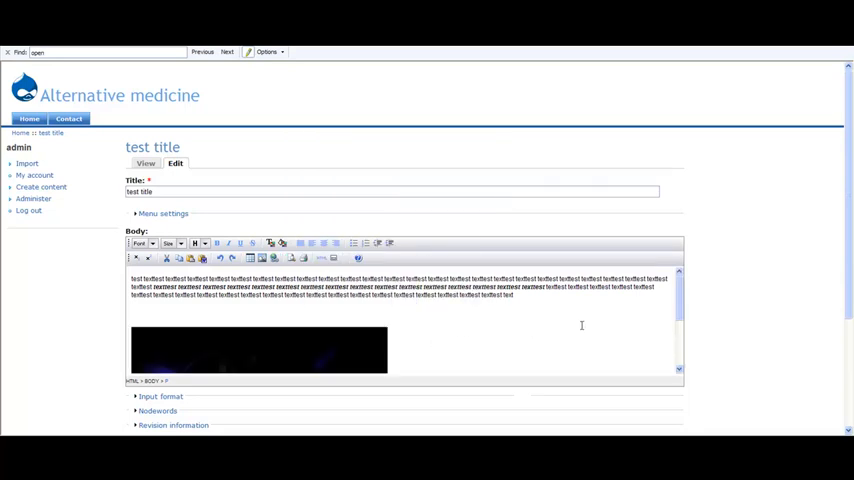
# Save the 'test title' story and reopen it from the front page
pyautogui.scroll(-3)
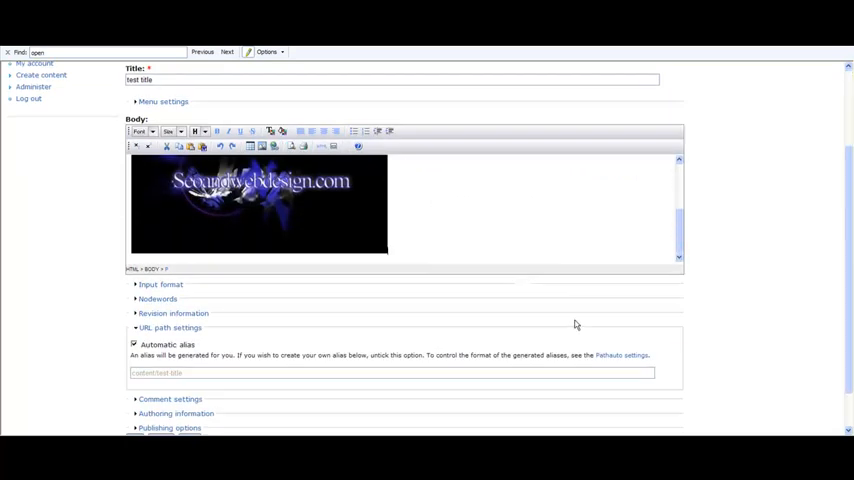
pyautogui.scroll(-3)
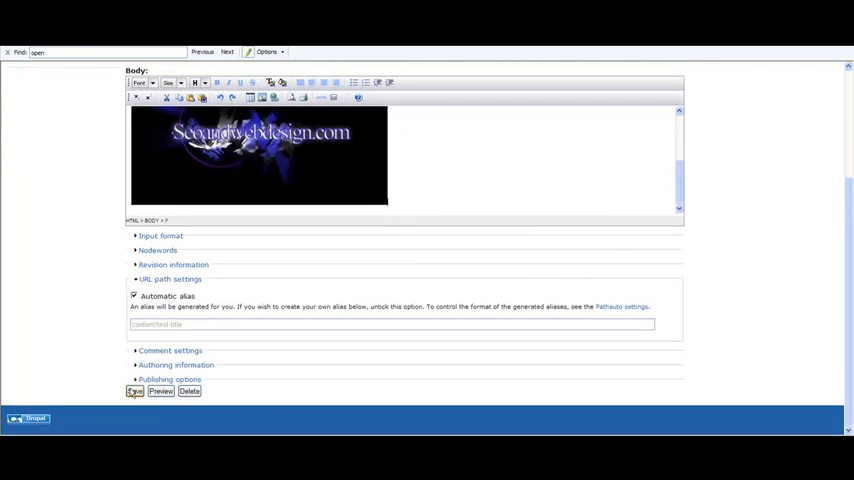
pyautogui.moveTo(185, 256)
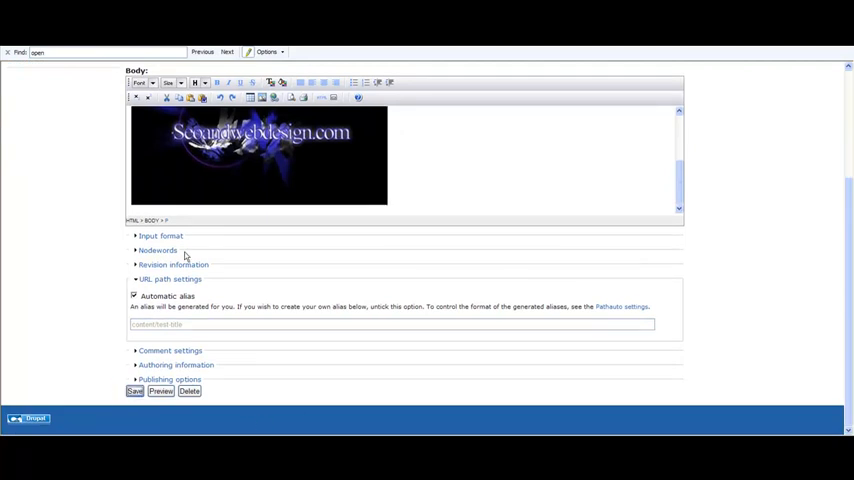
pyautogui.click(134, 391)
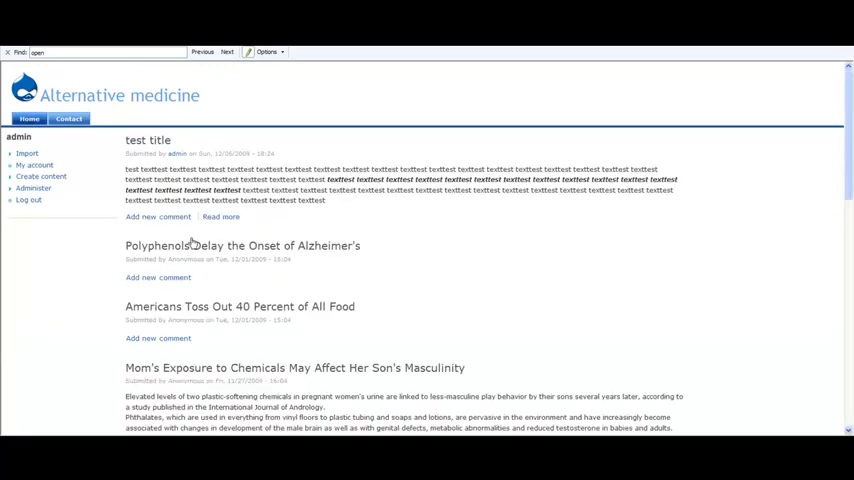
pyautogui.click(147, 139)
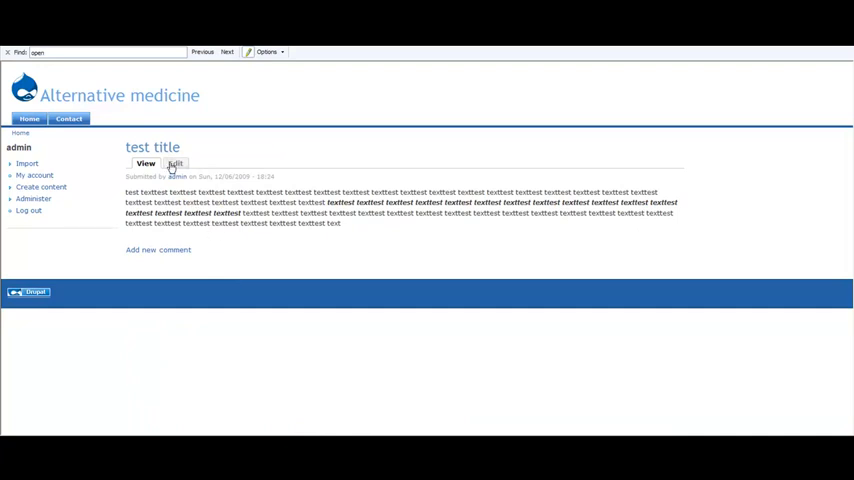
pyautogui.moveTo(294, 308)
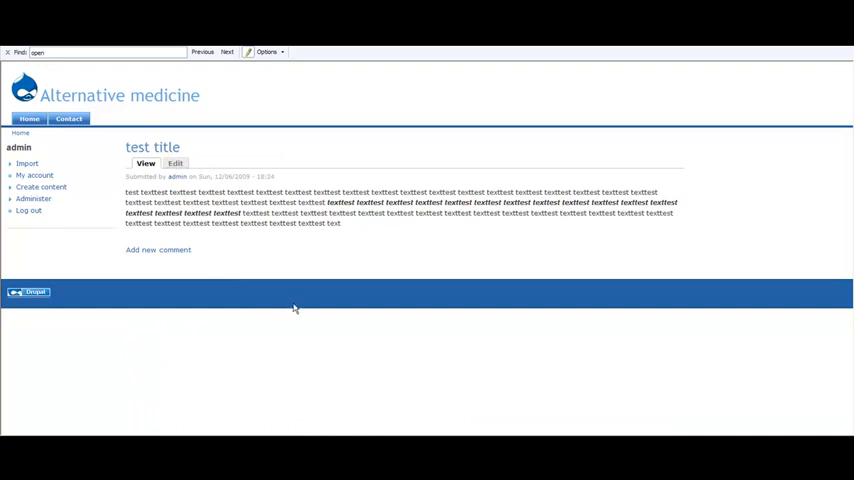
pyautogui.moveTo(265, 305)
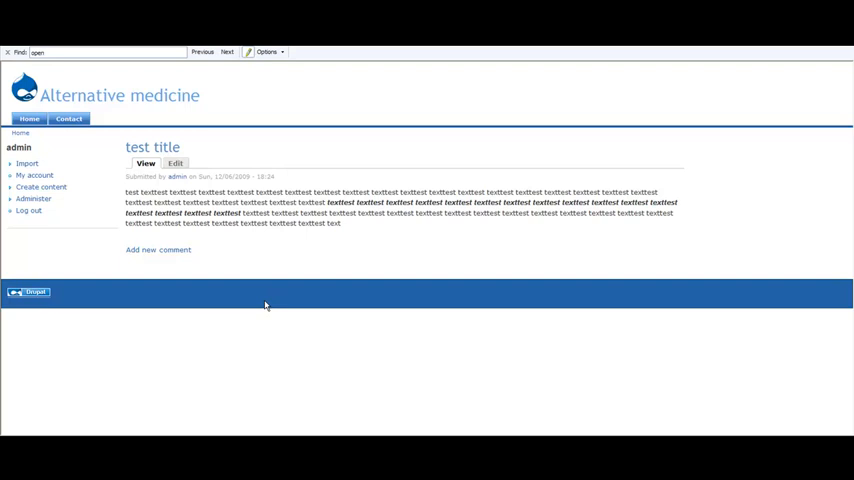
pyautogui.moveTo(308, 281)
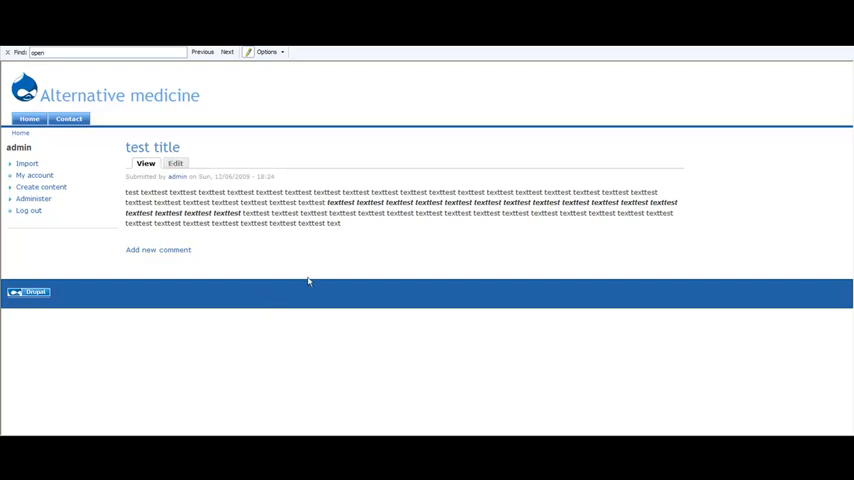
# Re-save the 'test title' story with Full HTML input format so the intro image displays
pyautogui.click(175, 163)
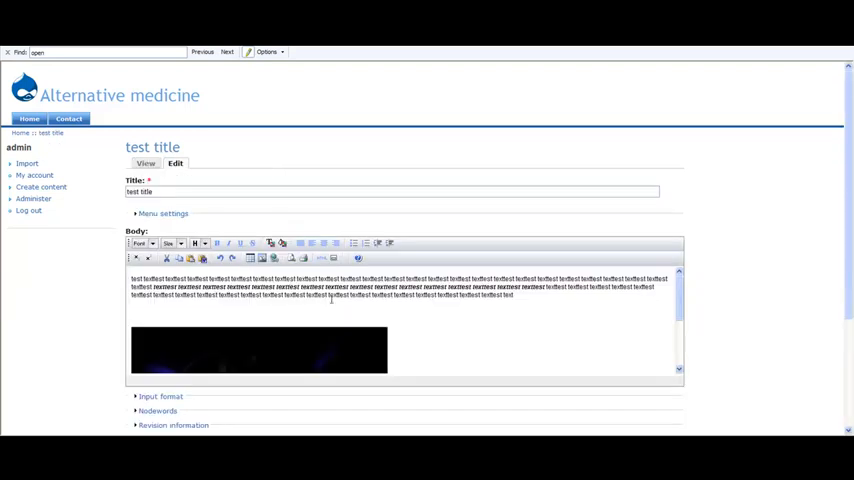
pyautogui.scroll(-3)
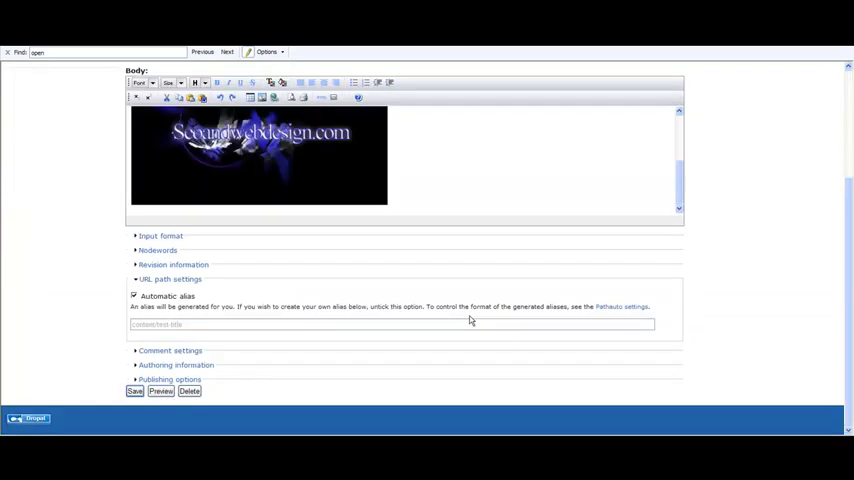
pyautogui.click(160, 235)
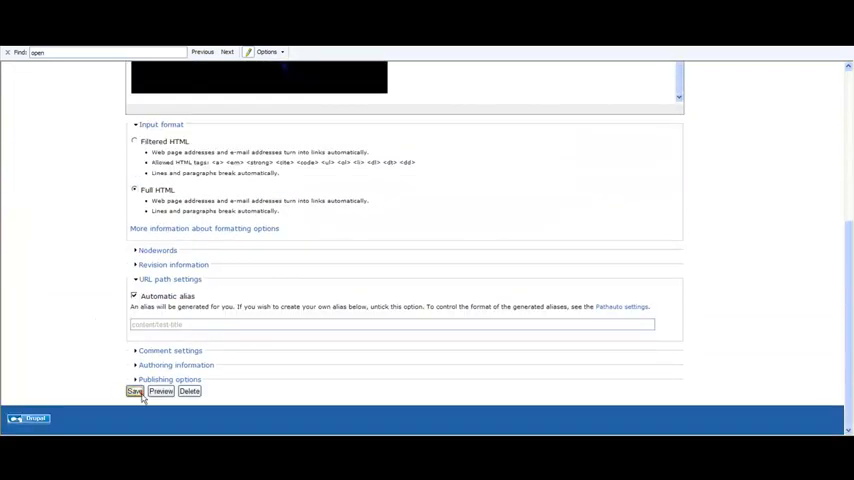
pyautogui.click(135, 391)
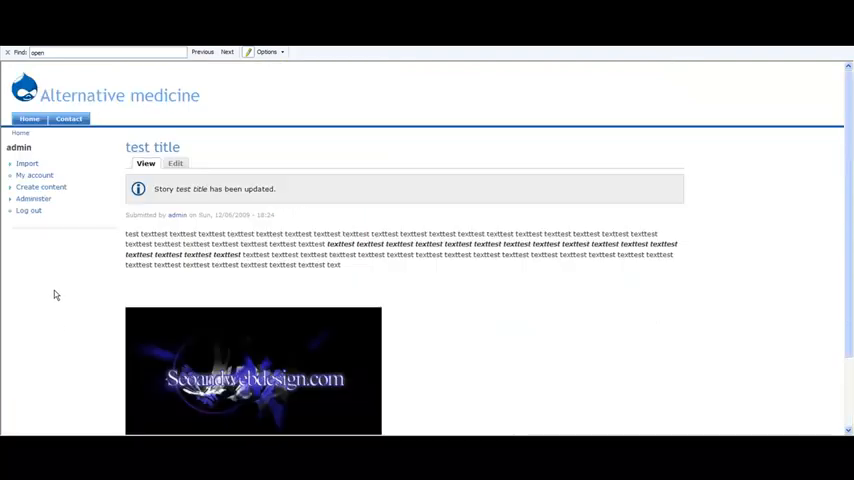
pyautogui.moveTo(443, 269)
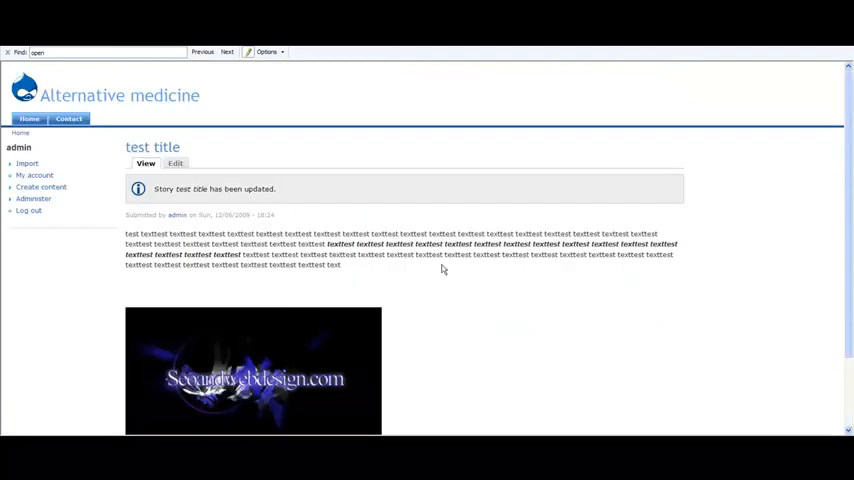
pyautogui.moveTo(360, 297)
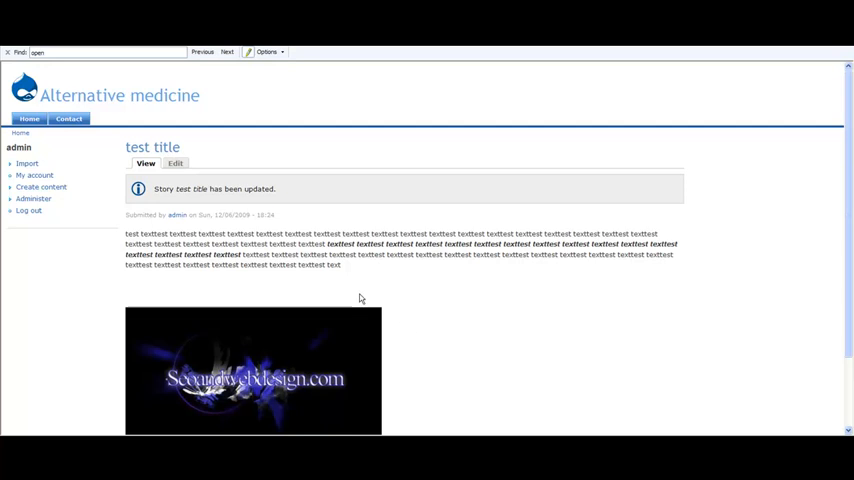
pyautogui.scroll(-3)
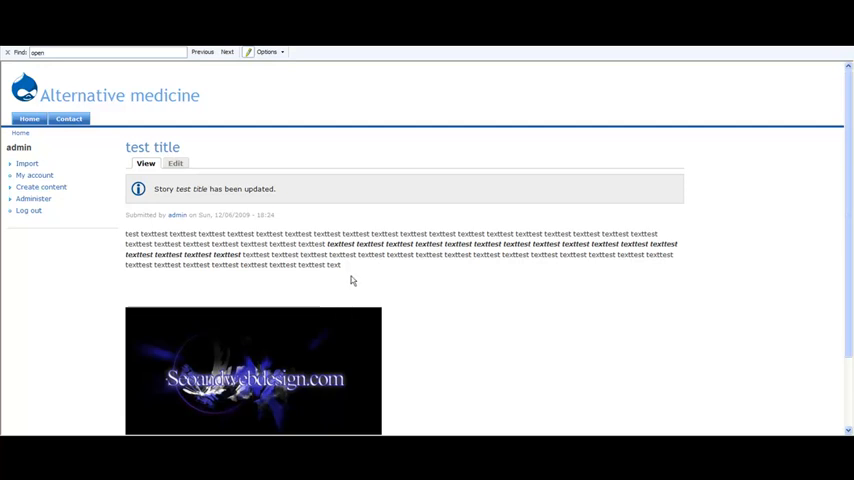
pyautogui.moveTo(163, 166)
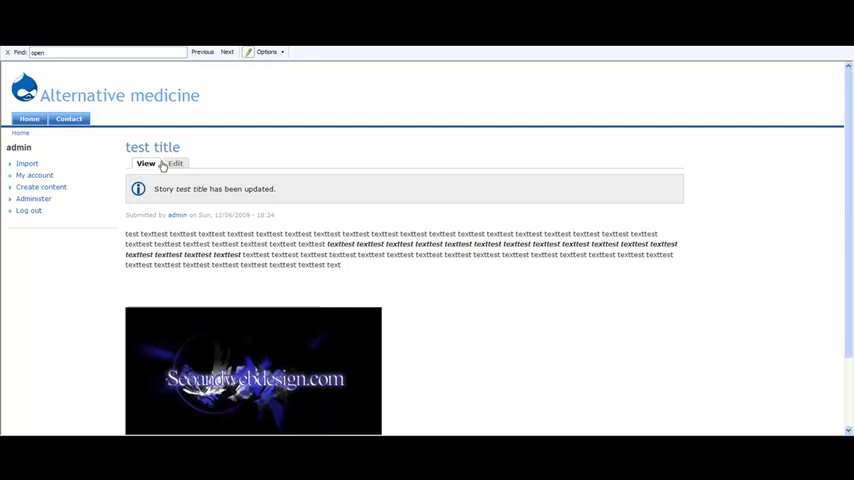
pyautogui.moveTo(203, 290)
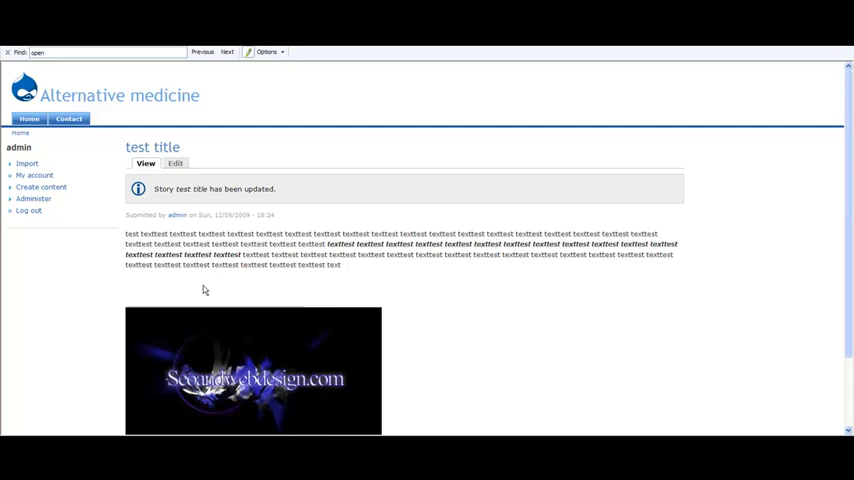
pyautogui.moveTo(216, 286)
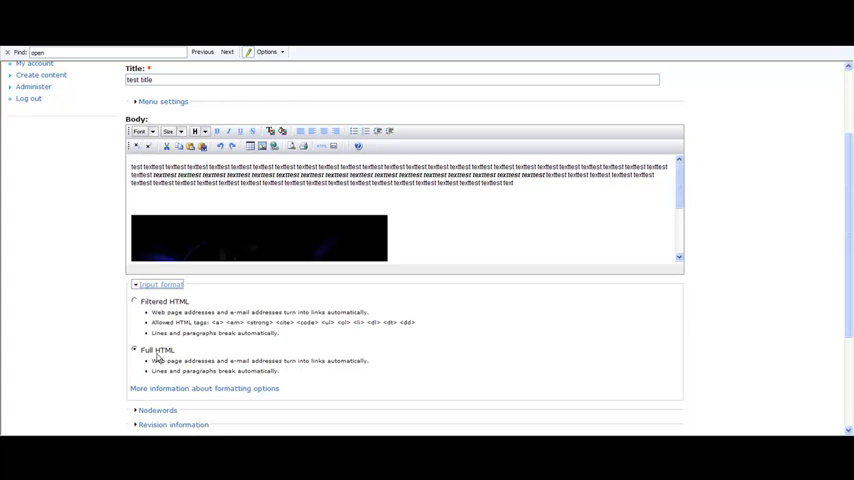
# Scroll up the 'test title' edit form, with Full HTML still selected
pyautogui.scroll(3)
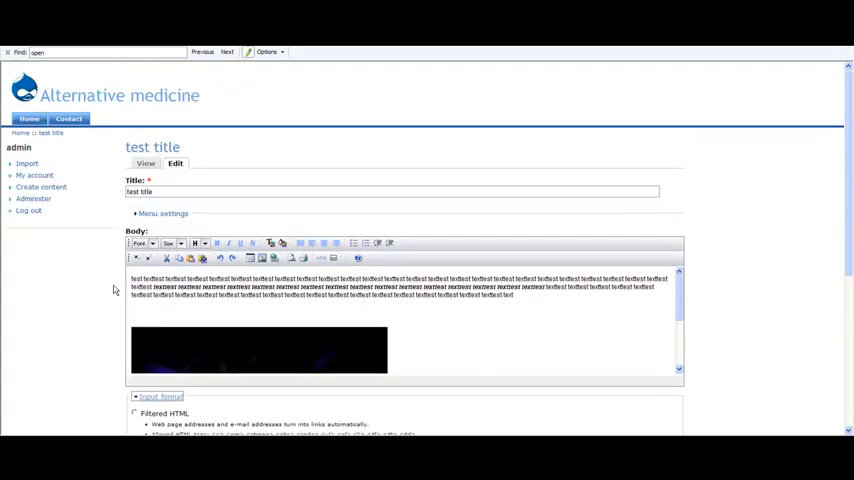
pyautogui.moveTo(122, 275)
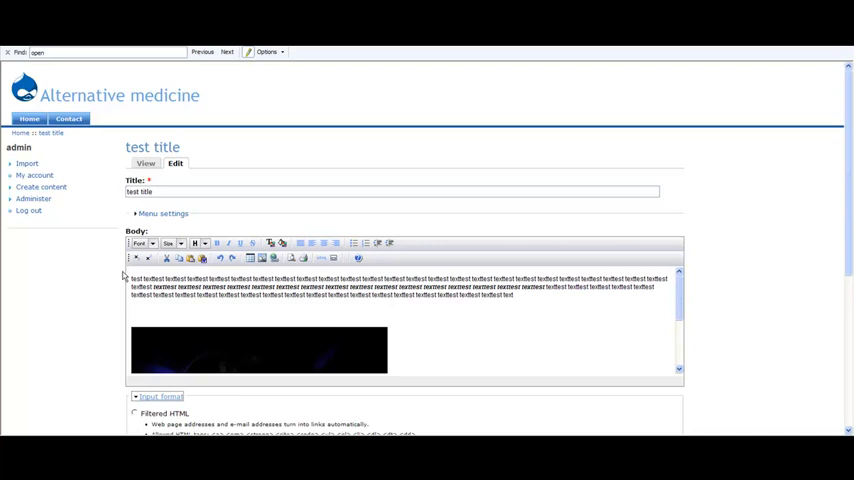